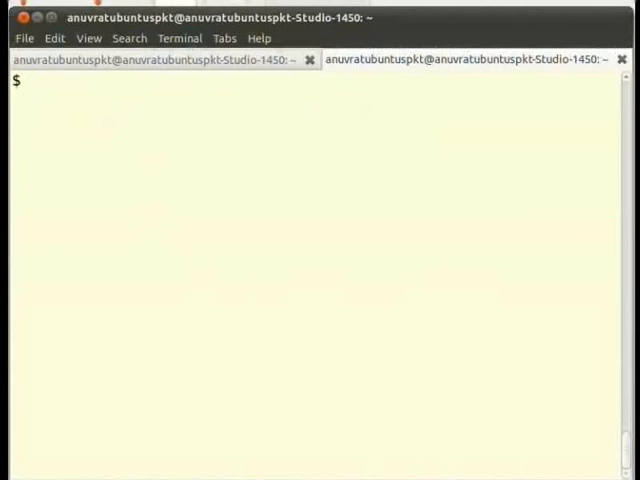
Run set | more to page through all shell variables, then quit and clear the screen
type("se")
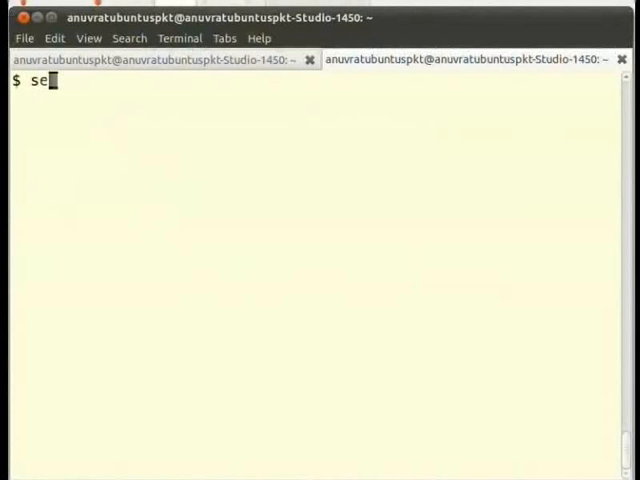
type("t")
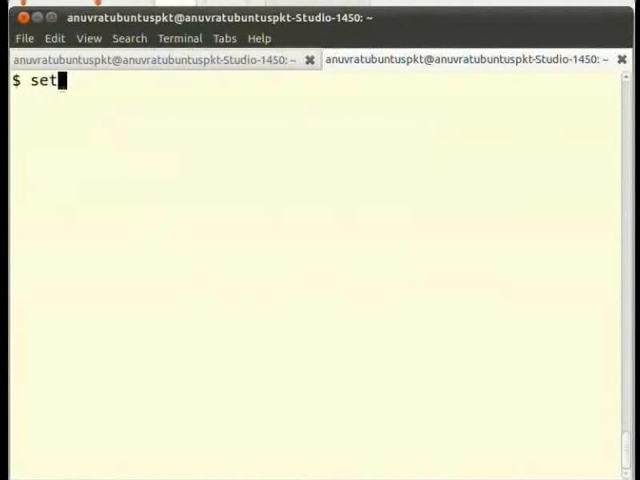
type("\" \"")
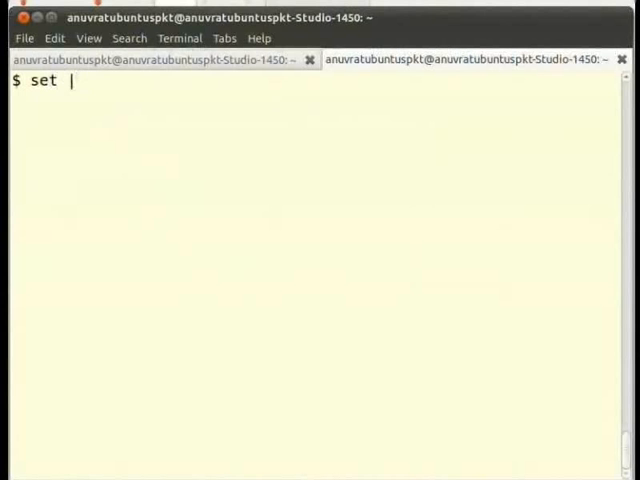
key("Return")
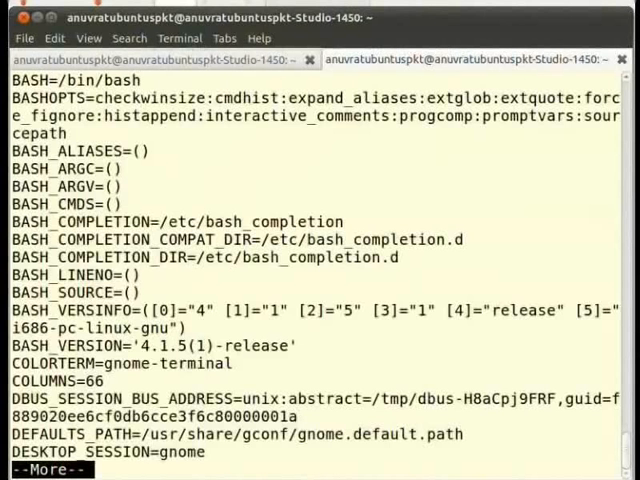
scroll("down", 3)
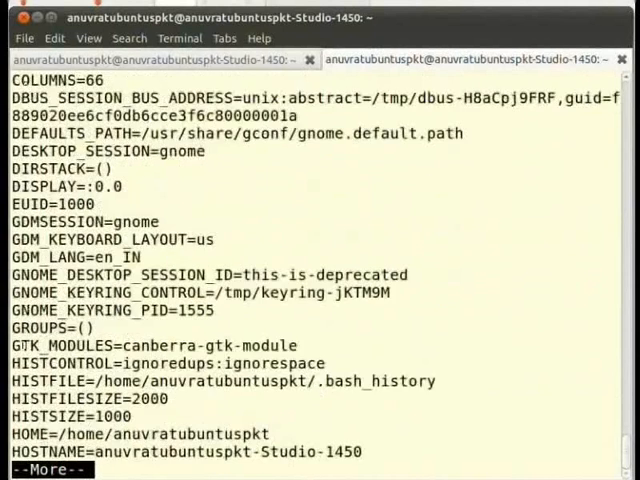
key("space")
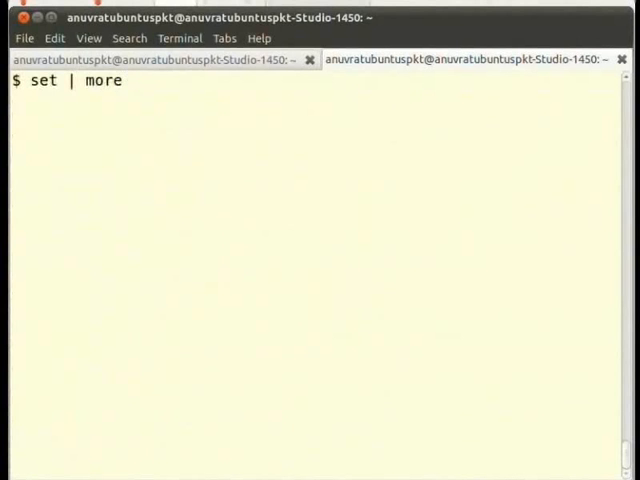
key("ctrl+c")
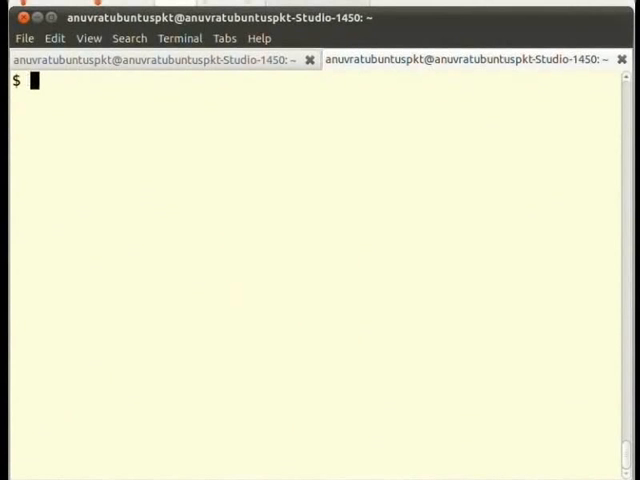
Run env | more to page through the environment variables
type("e")
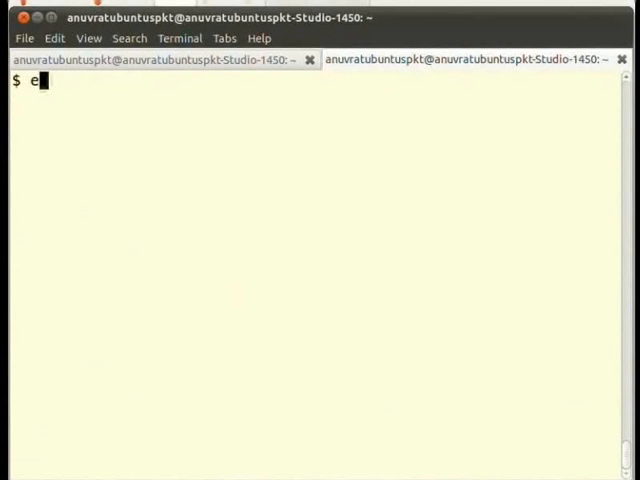
type("nv")
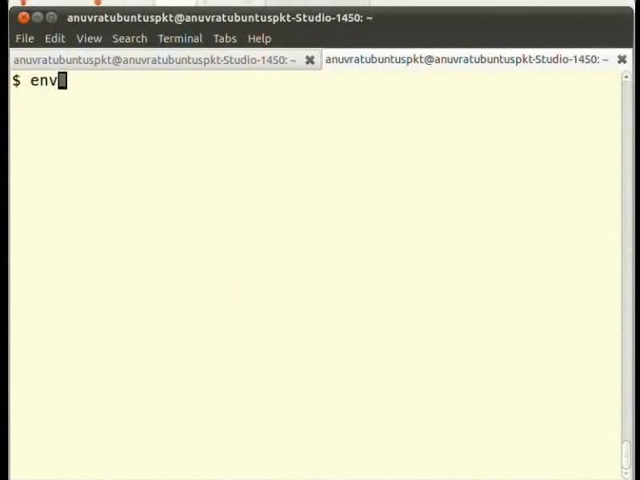
type("|")
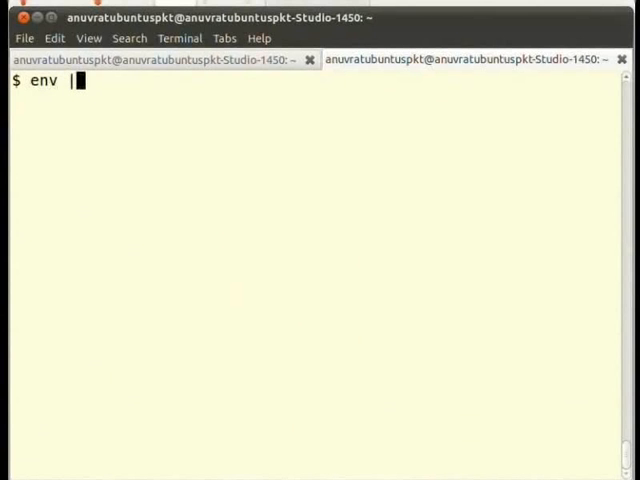
type("more")
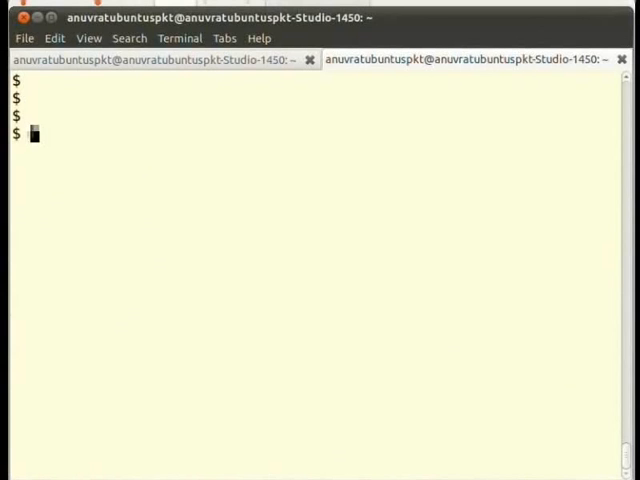
Echo $SHELL to print the shell in use, /bin/bash
type("echo")
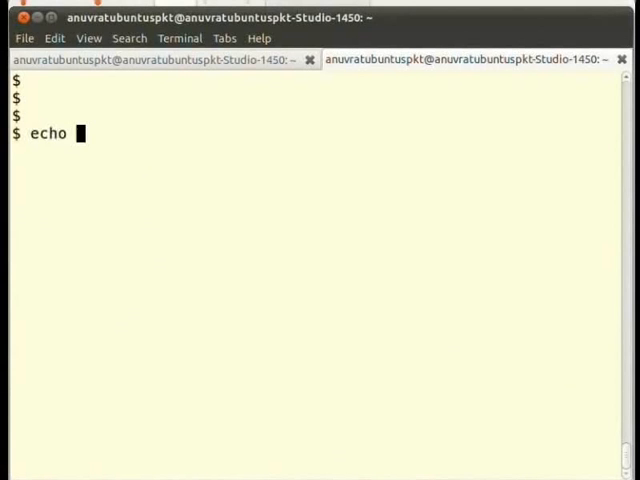
type("$")
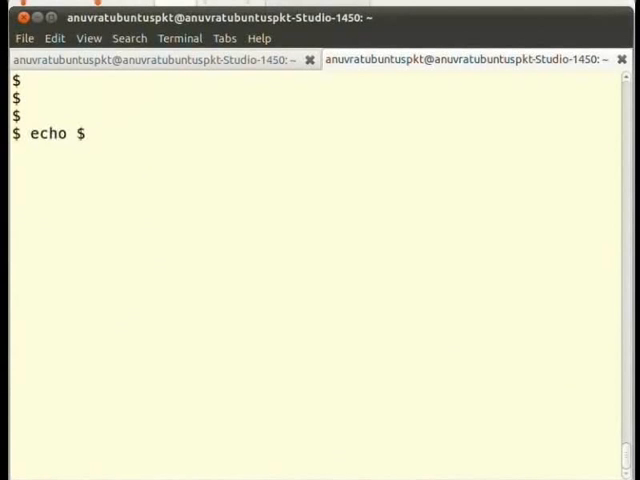
type("SHE")
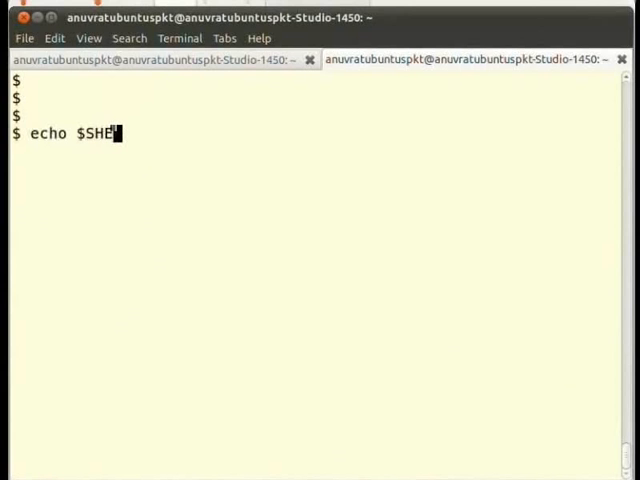
type("LL")
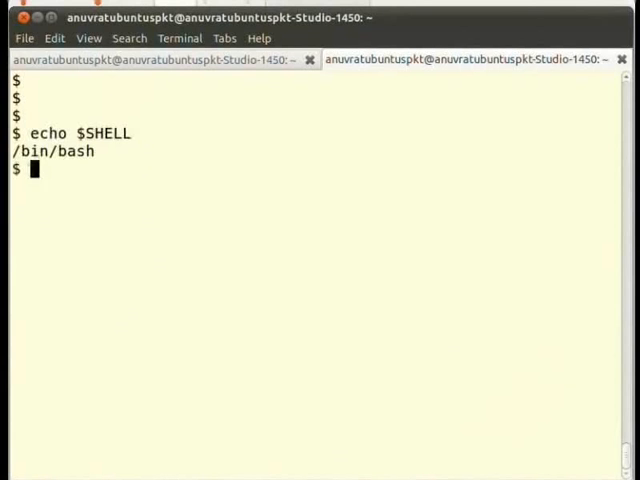
double_click(48, 152)
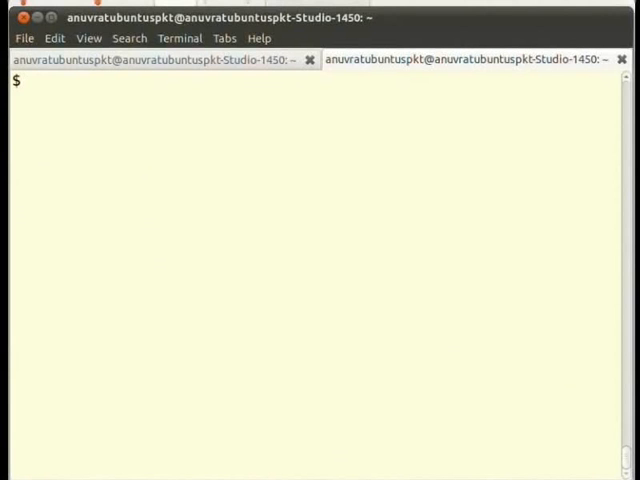
Echo $HOME to print the home directory /home/anuvratubuntuspkt
type("echo")
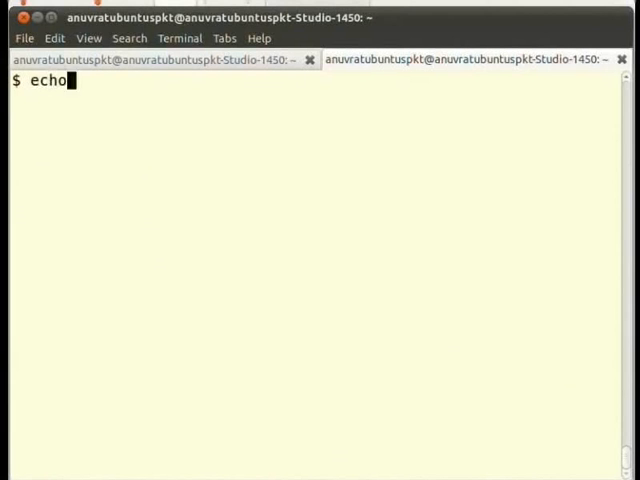
type("$")
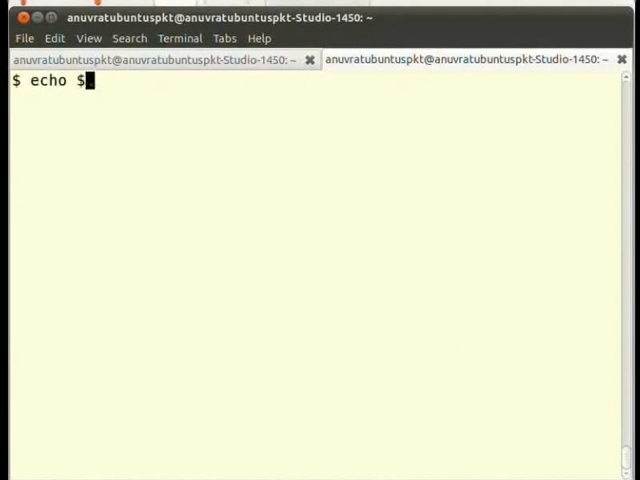
type("HOME")
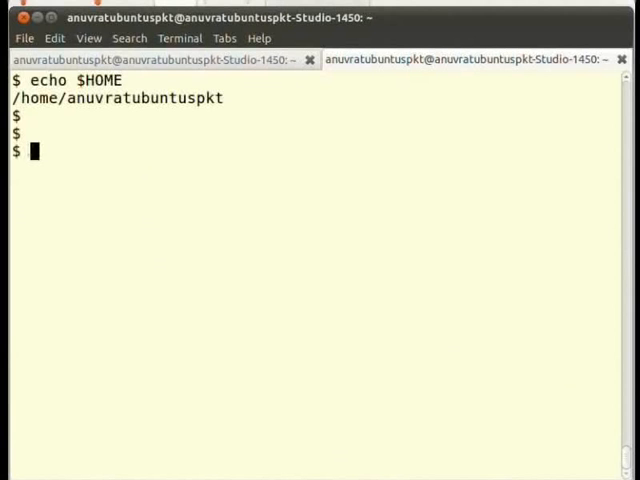
Echo $PATH to list the search directories from /usr/local/sbin through /usr/games
type("ec")
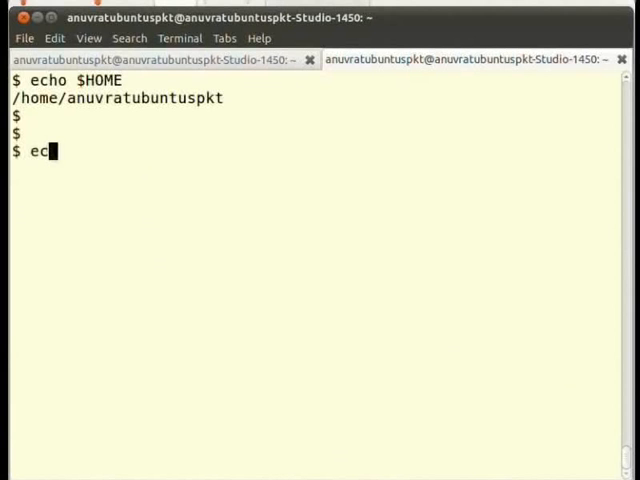
type("ho $")
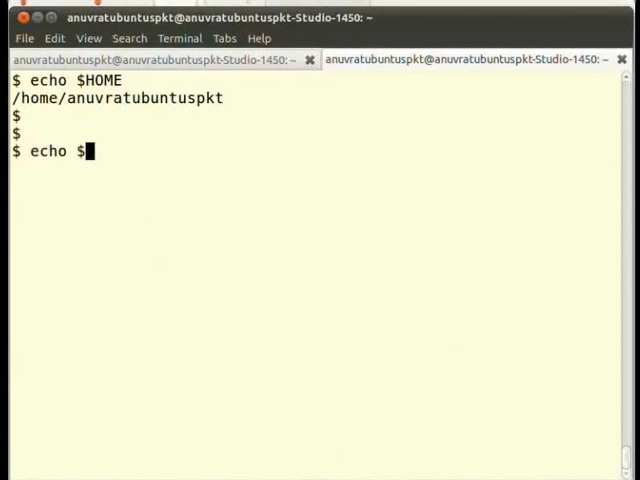
type("PAT")
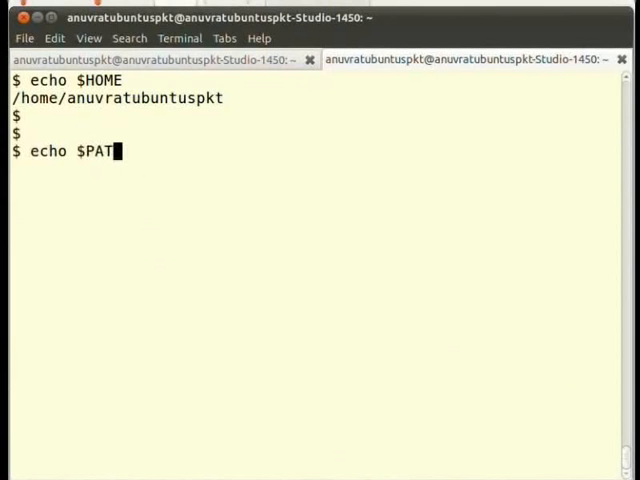
type("H")
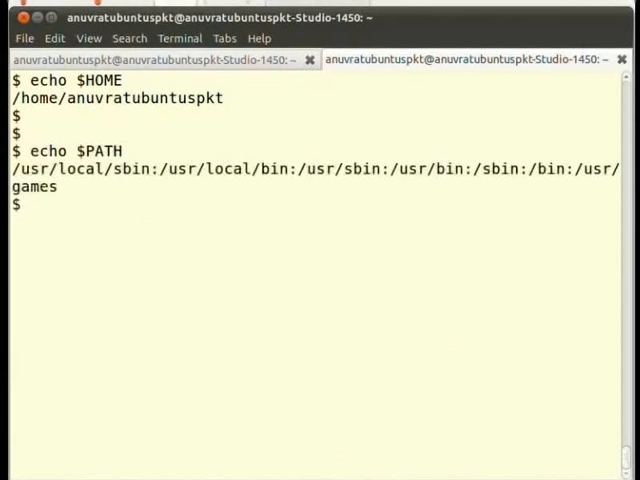
double_click(24, 168)
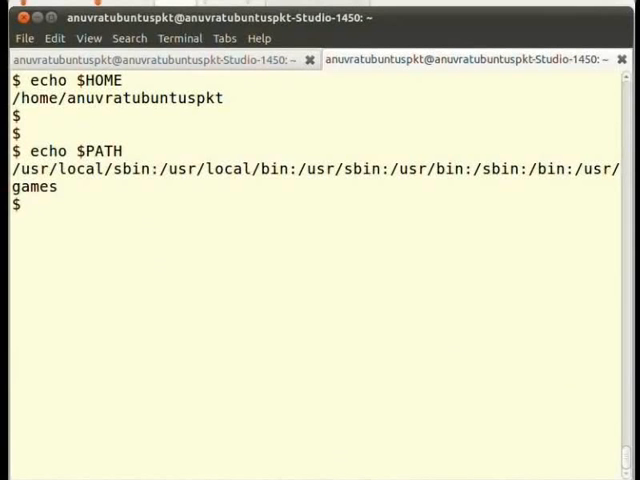
Append /home/anuvratubuntuspkt/ to PATH with PATH=$PATH:/home/anuvratubuntuspkt/
key("Return")
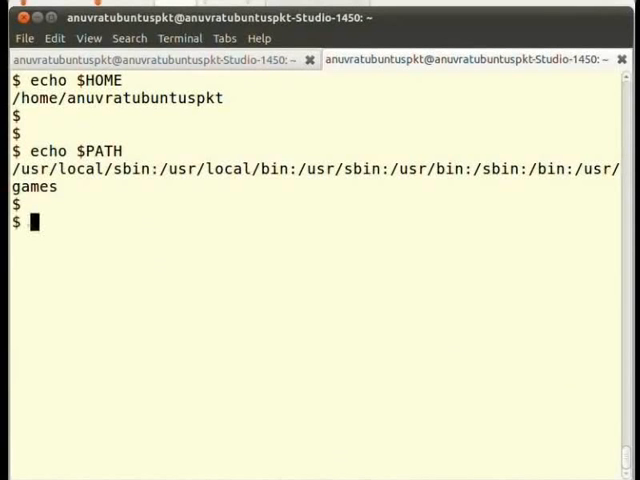
type("PATH")
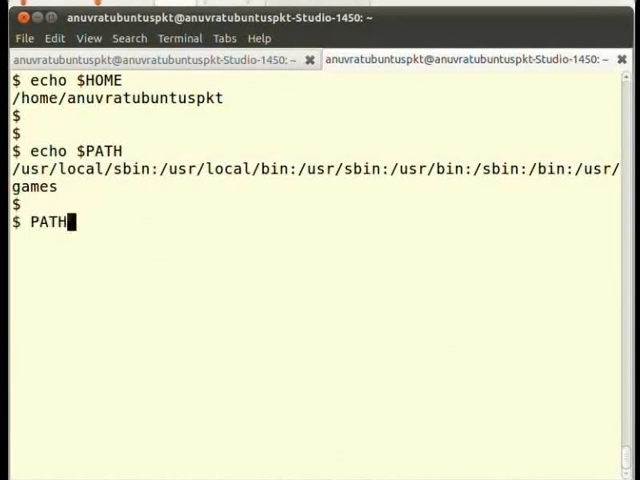
type("=")
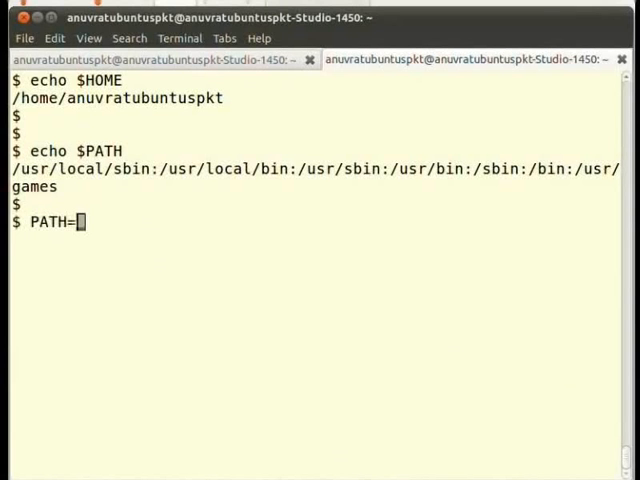
type("$")
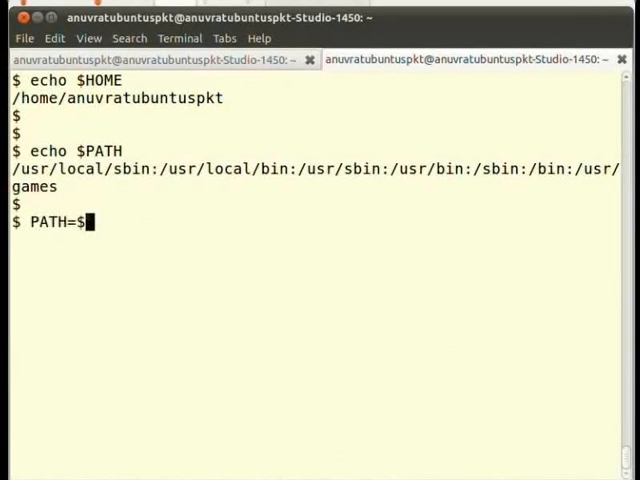
type("PATH")
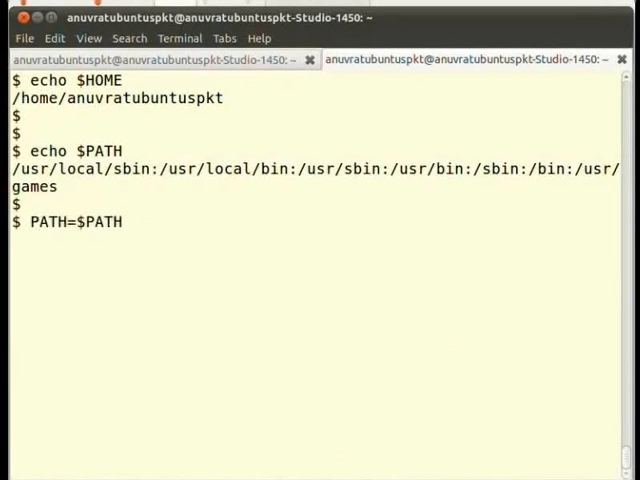
type("/")
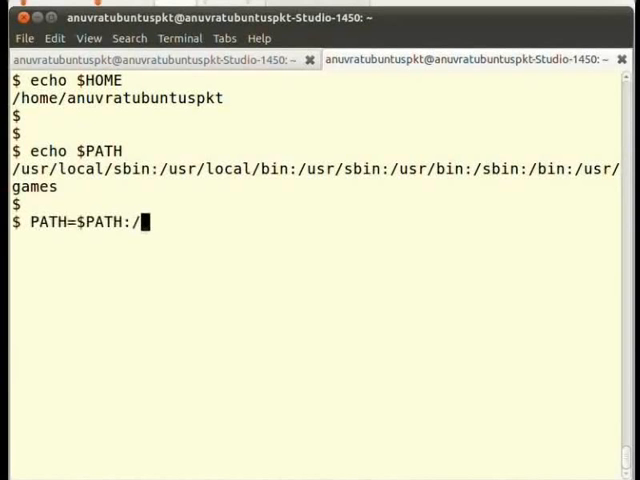
type("home")
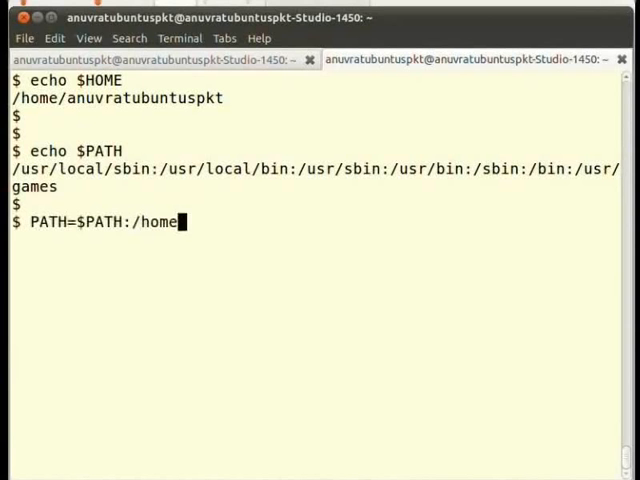
type("an")
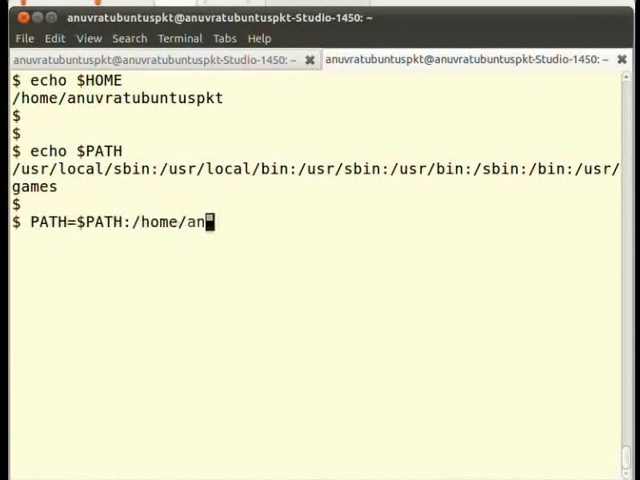
type("uvrat")
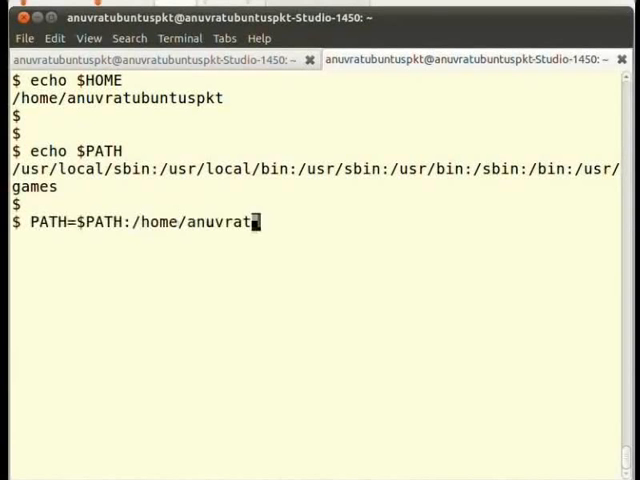
type("ubuntuspkt/")
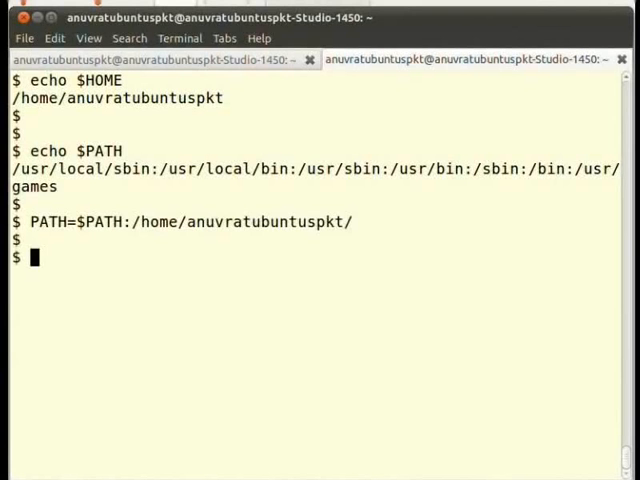
Echo $PATH to confirm the home directory now ends the path list
type("echo $")
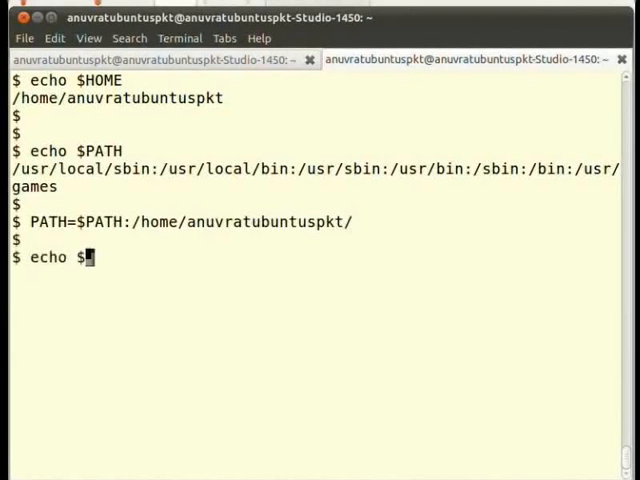
type("PATH")
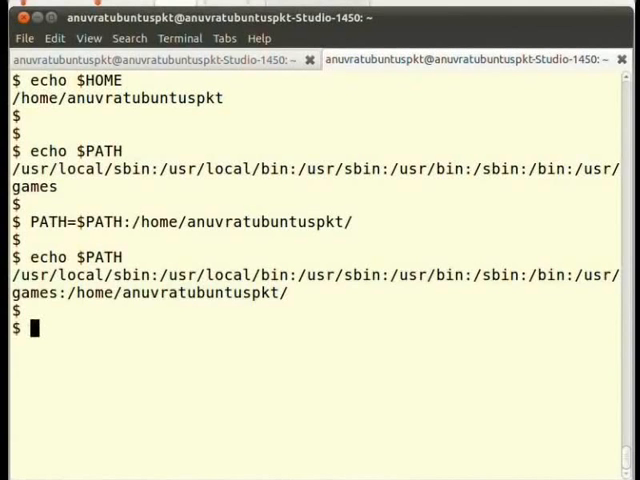
Echo $LOGNAME to print the current login name
type("echo")
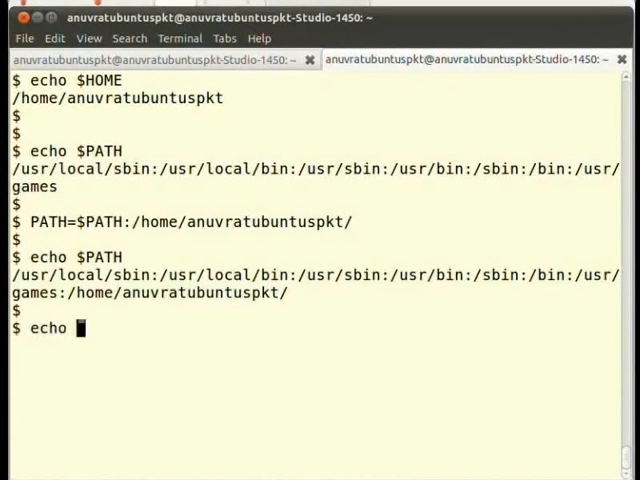
type("$LOG")
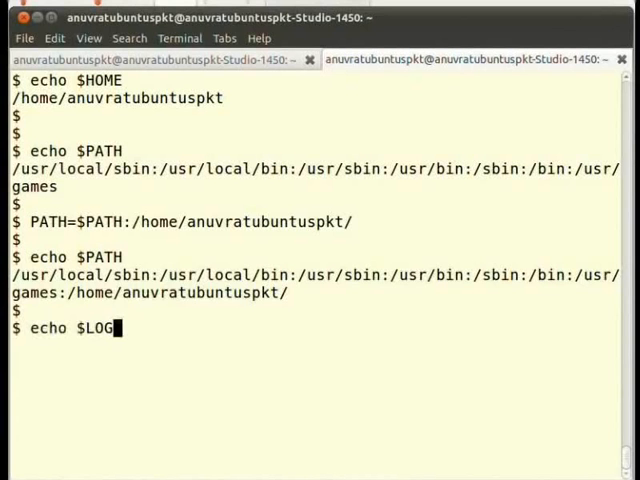
type("NAME")
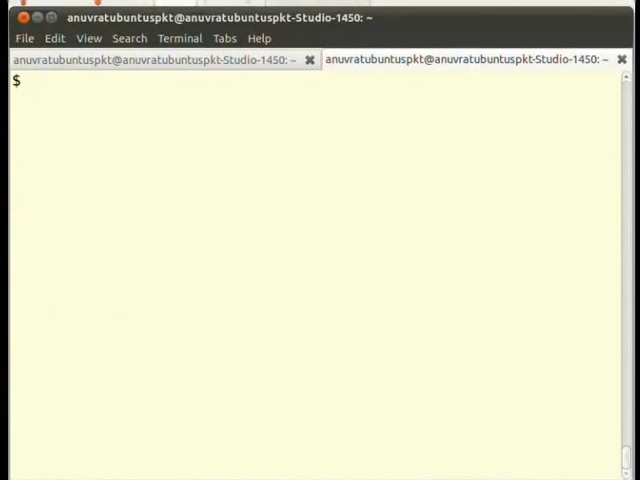
type(">")
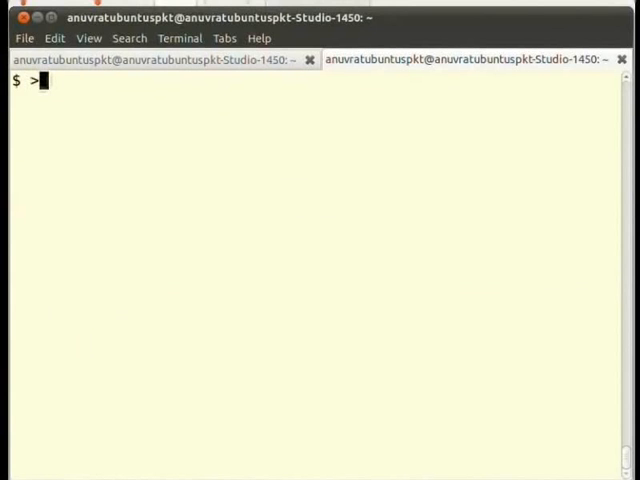
Echo $PS2 to print the secondary prompt string >
key("BackSpace")
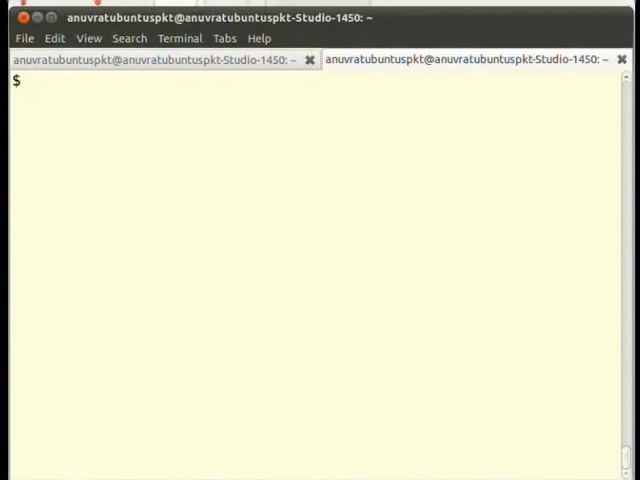
type("e")
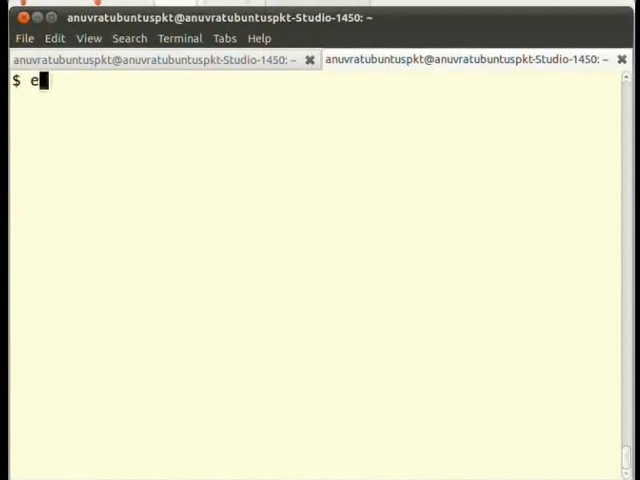
type("cho $")
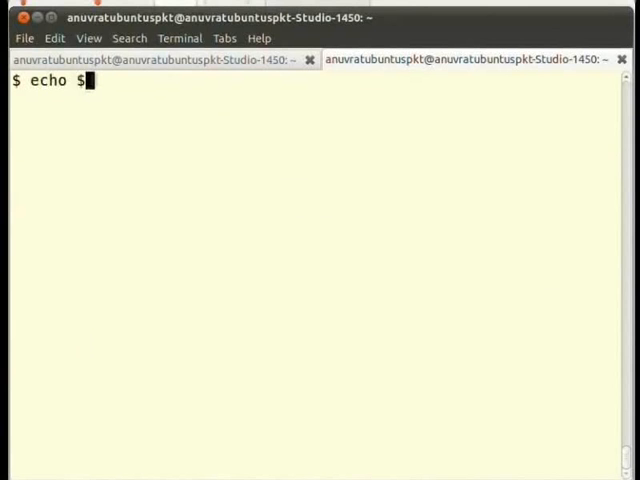
type("PS2")
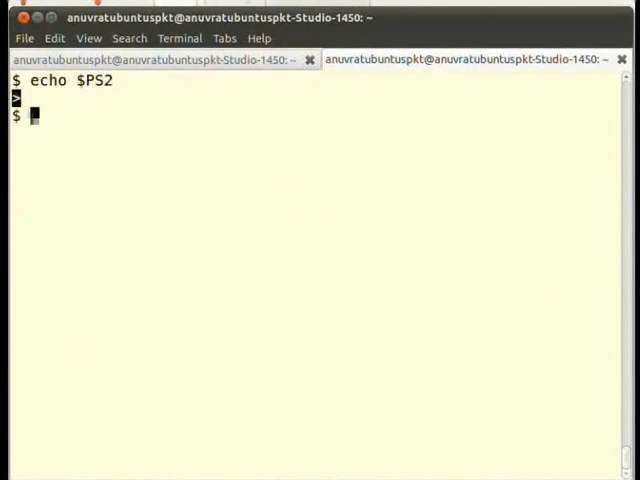
key("Return")
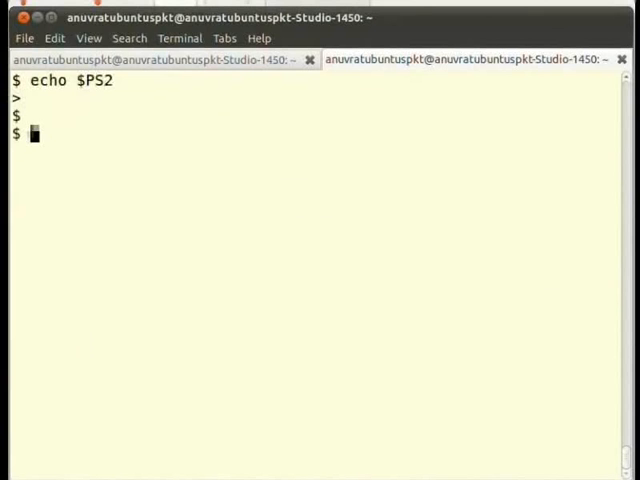
Set PS1="@ " so the shell prompt becomes @
type("@")
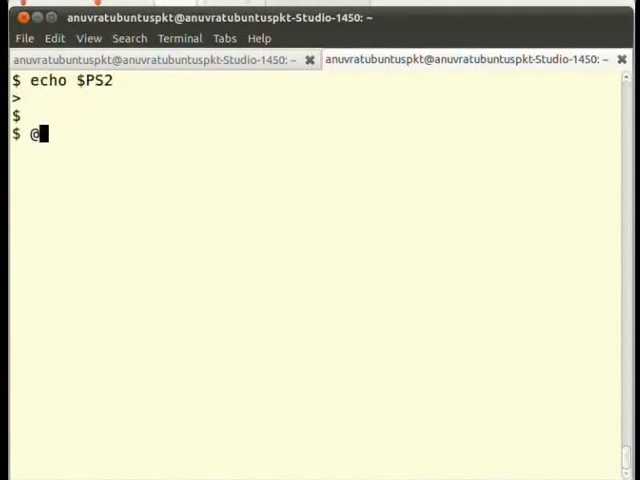
key("BackSpace")
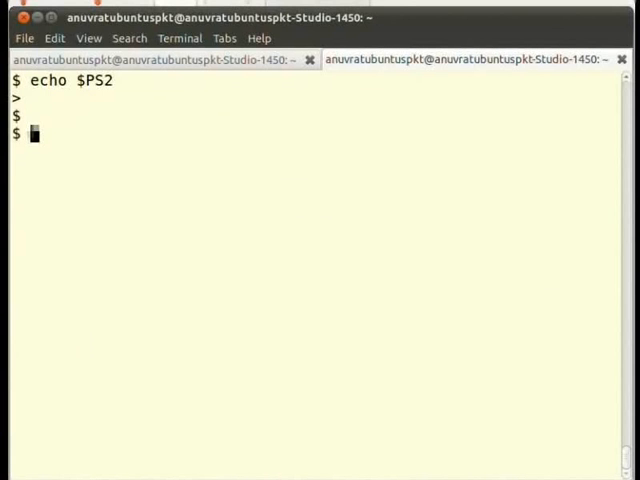
type("PS")
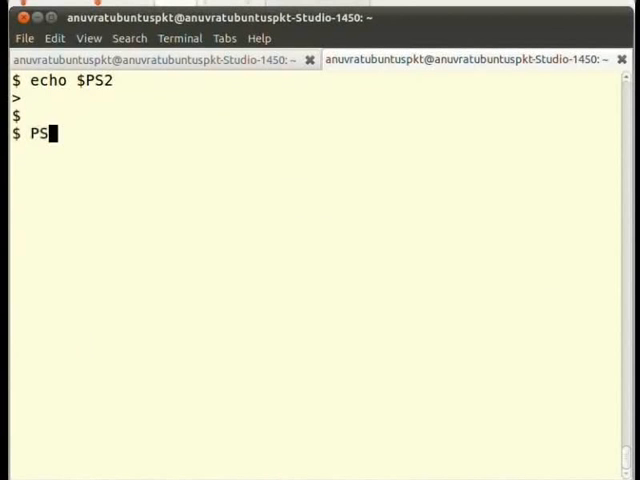
type("1=")
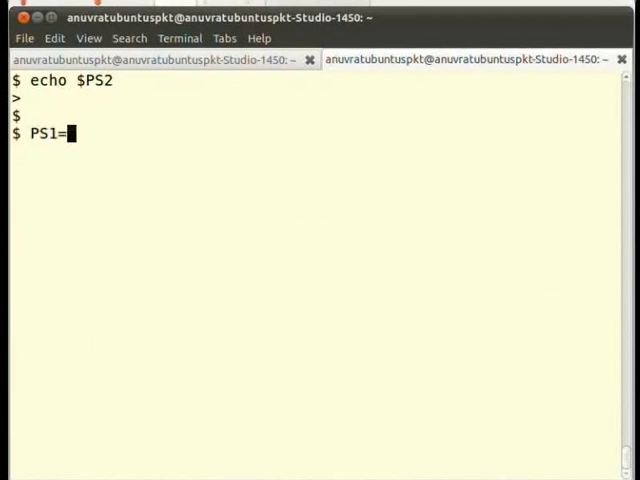
type("\"")
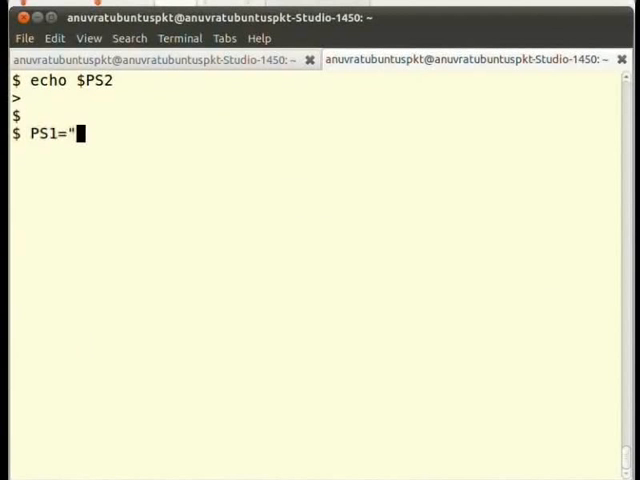
type("@")
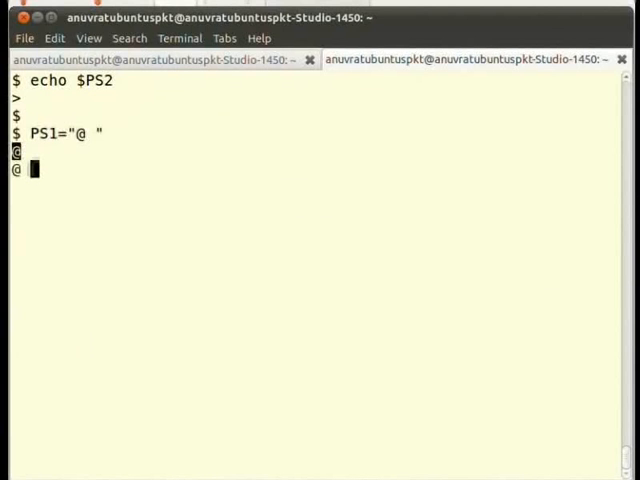
key("Return")
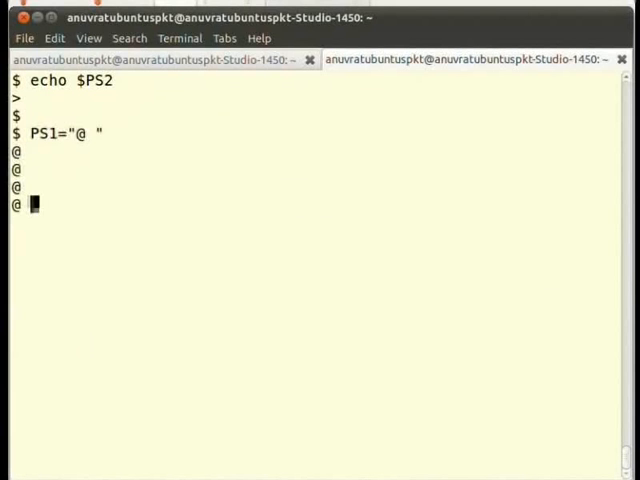
Set PS1="$LOGNAME " so the prompt shows the login name
type("P")
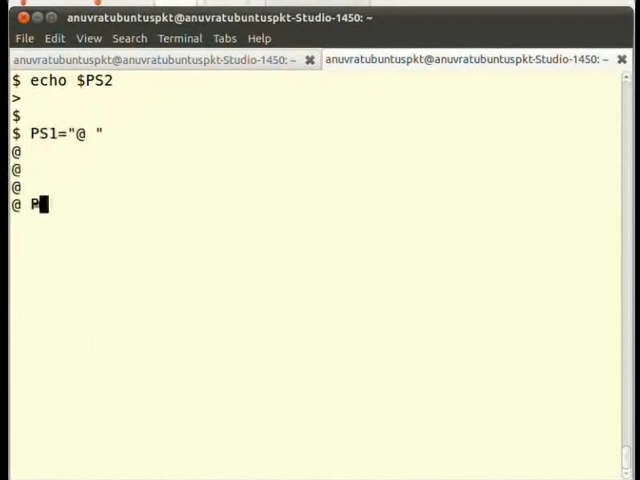
type("S1")
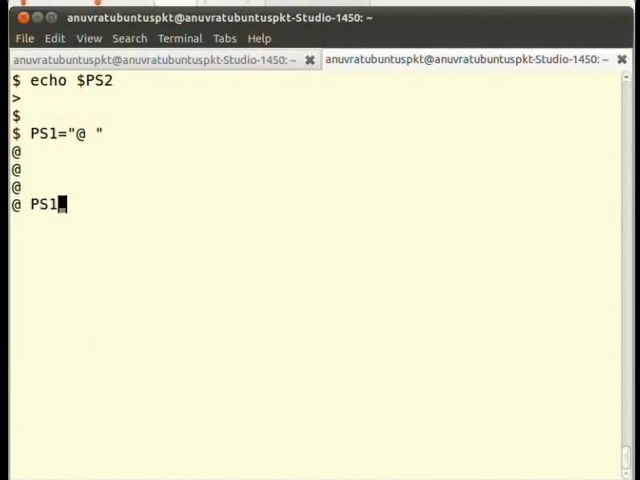
type("=\"")
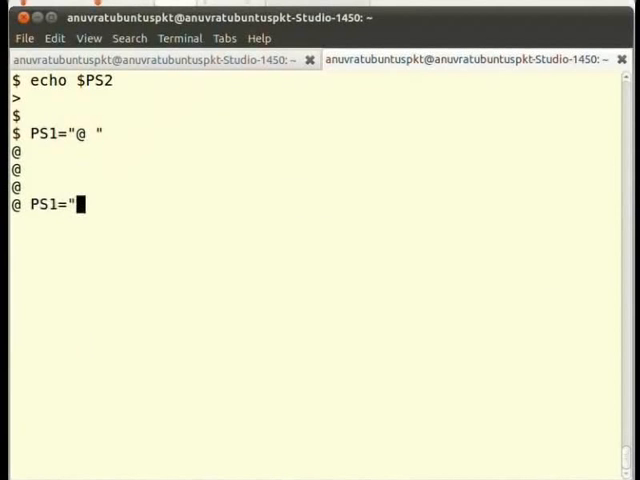
type("$L0")
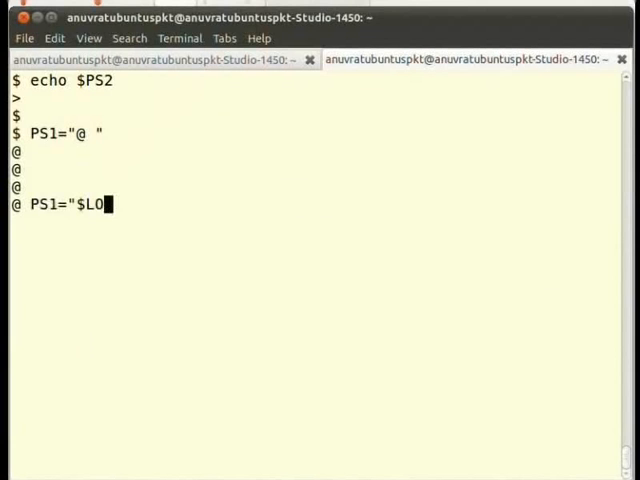
type("GNAME")
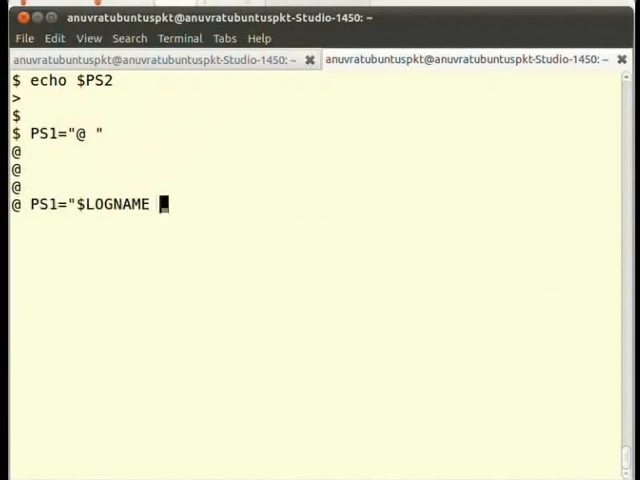
type("\"")
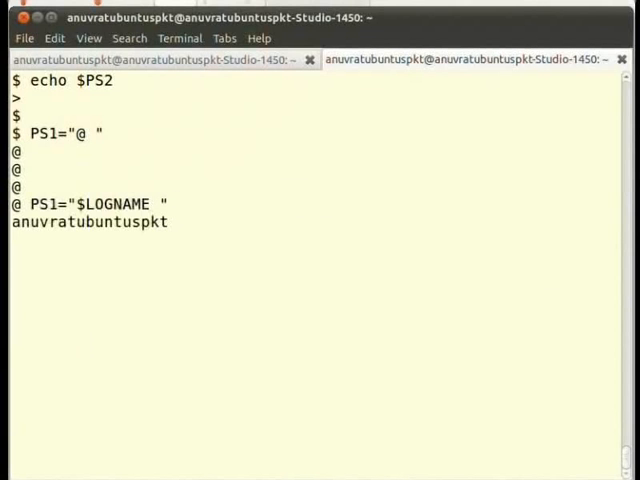
key("Return")
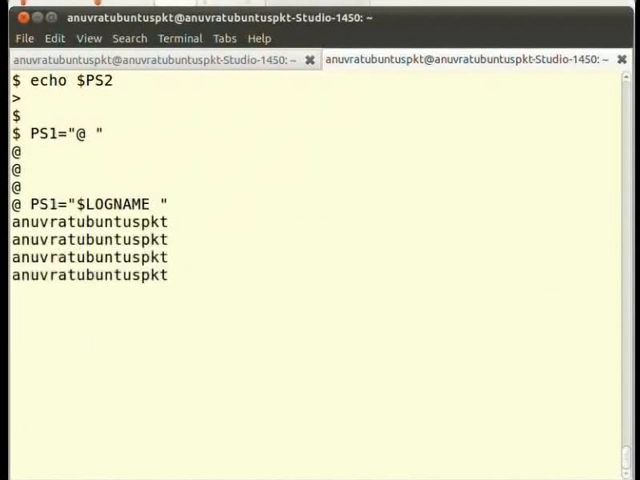
Set PS1="$ " to restore the plain dollar-sign prompt
type("P")
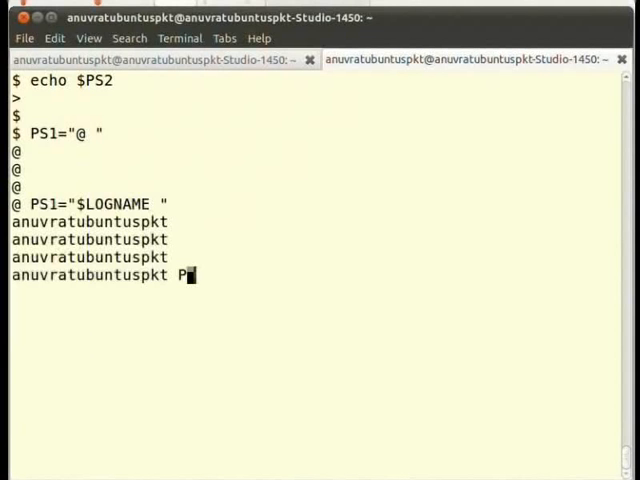
type("S1=\"$")
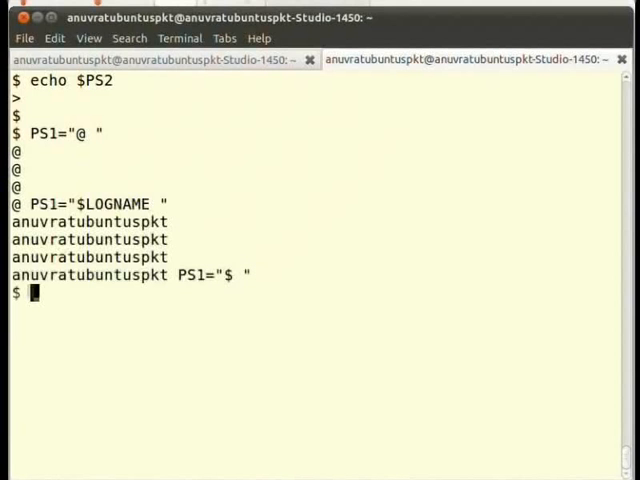
key("Return")
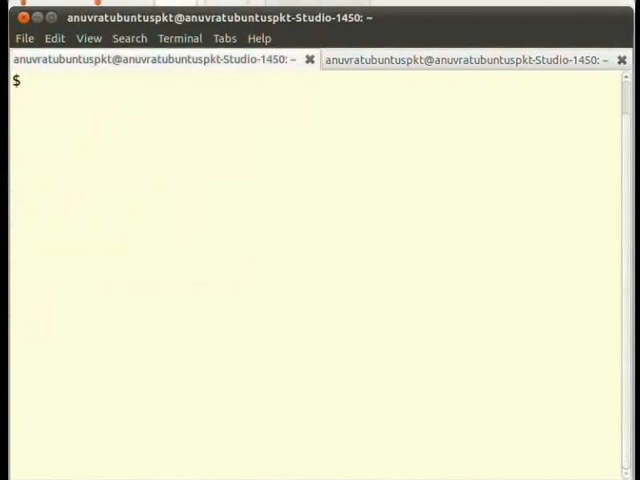
Print the PATH variable's directories with echo $PATH
type("echo $")
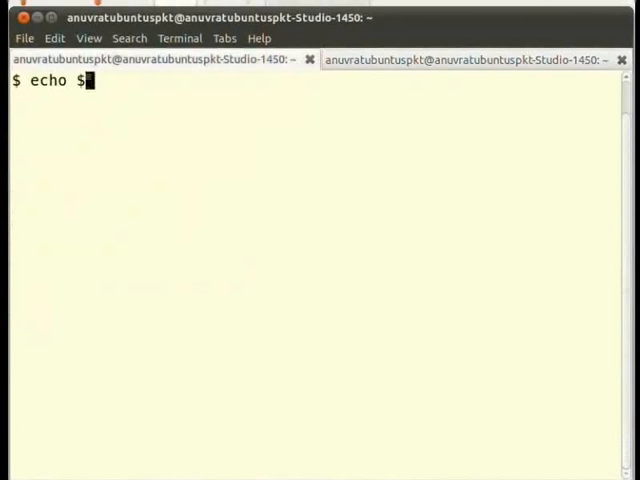
type("PATH")
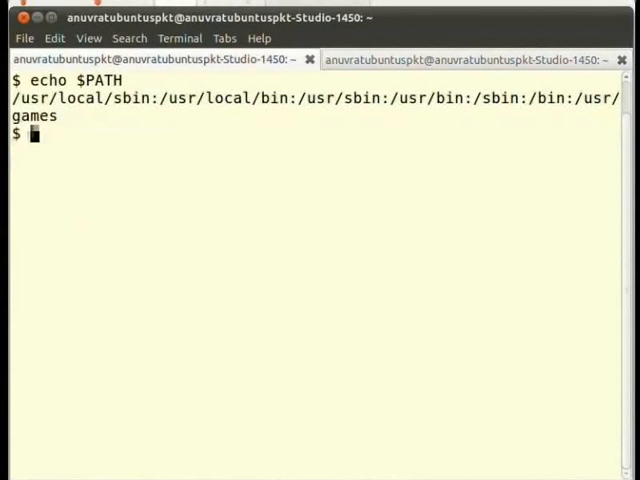
key("Return")
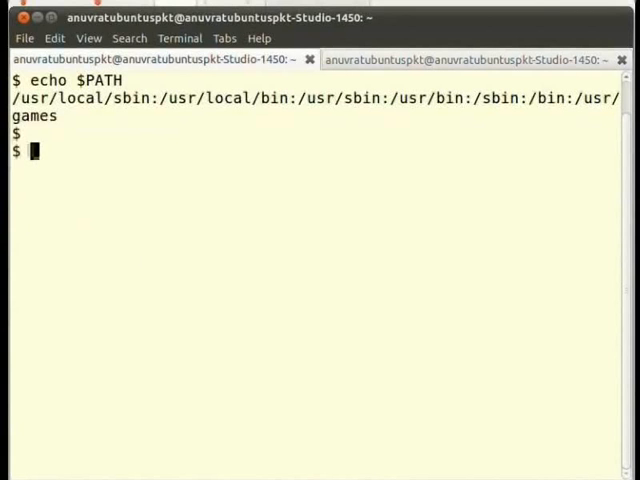
type("echo $PATH")
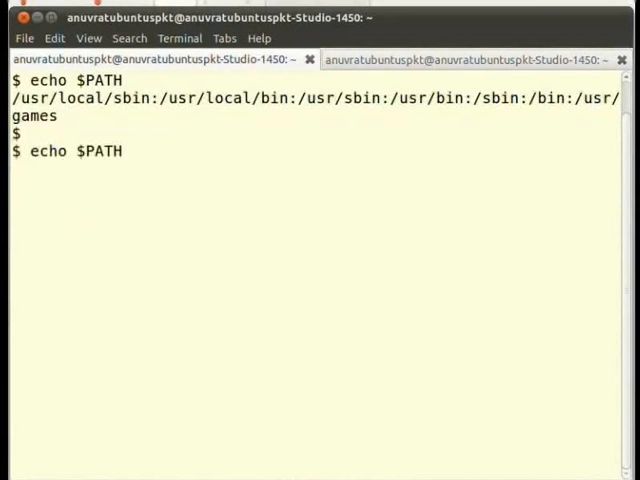
type("PS1=\"$ \"")
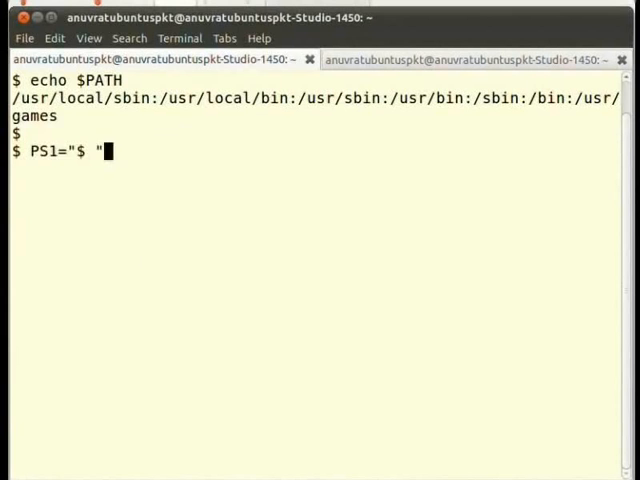
type("sudo wvdial")
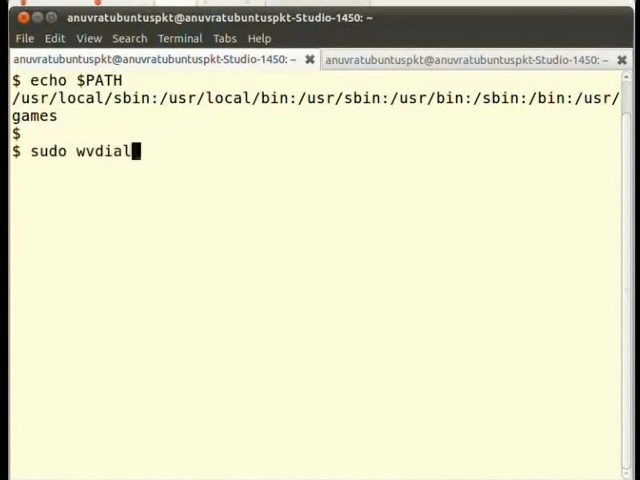
type("PS1=\"$ \"")
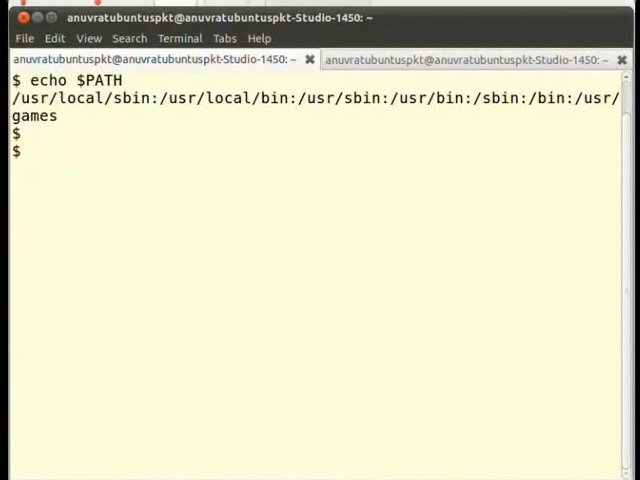
Run history to list the numbered commands, then clear the screen
type("histor")
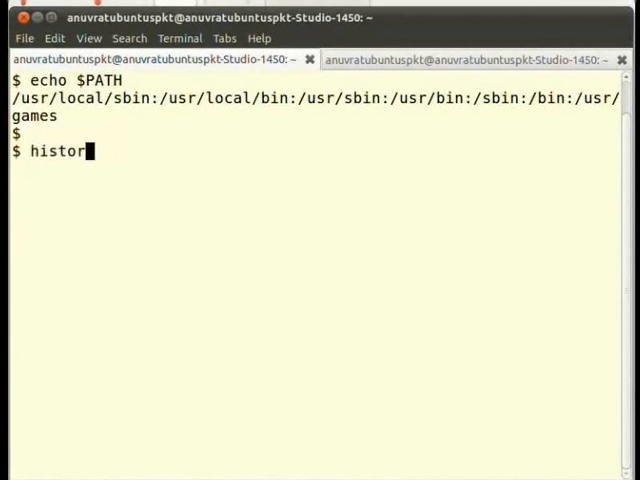
type("y")
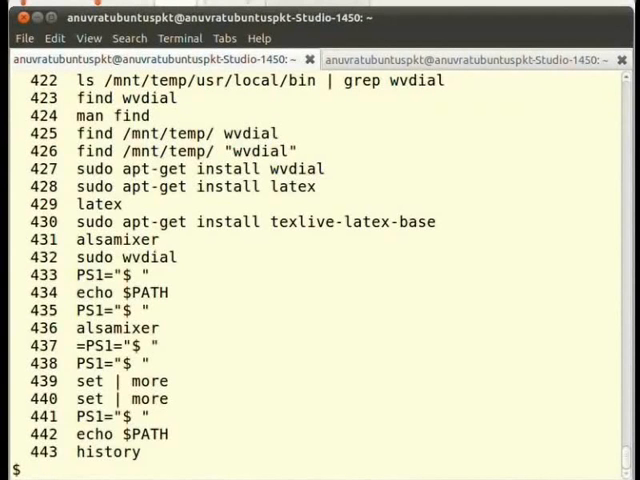
type("clear")
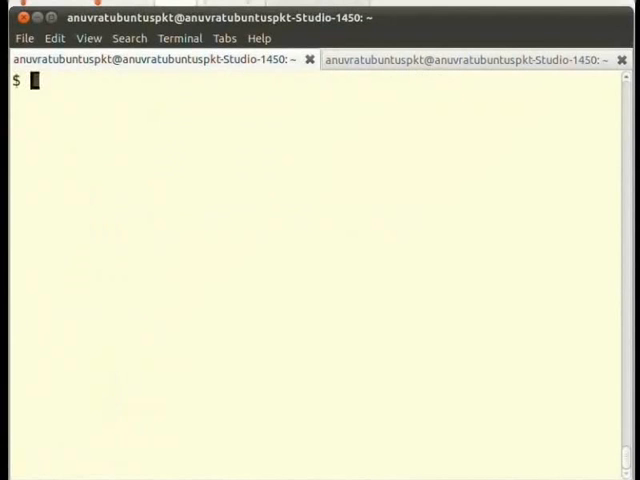
Run history 10 to show only the last ten commands, 435 through 444
type("history")
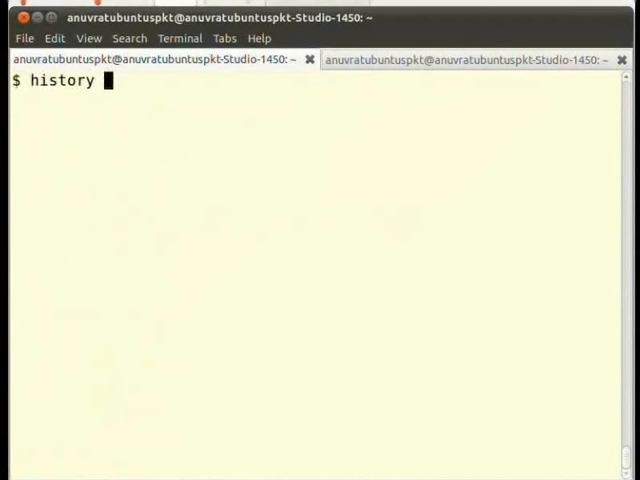
type("10")
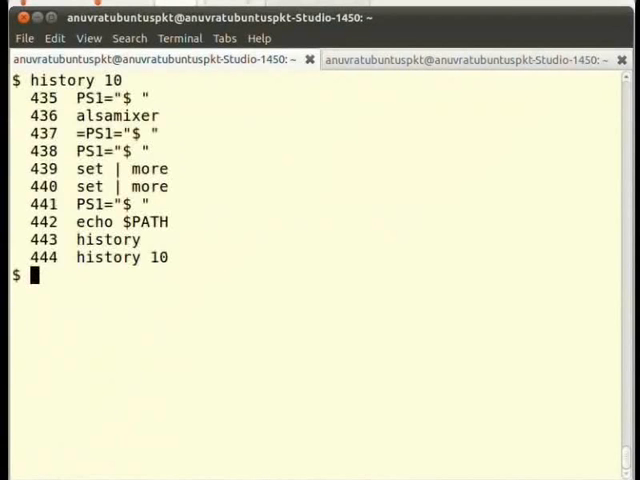
type("!")
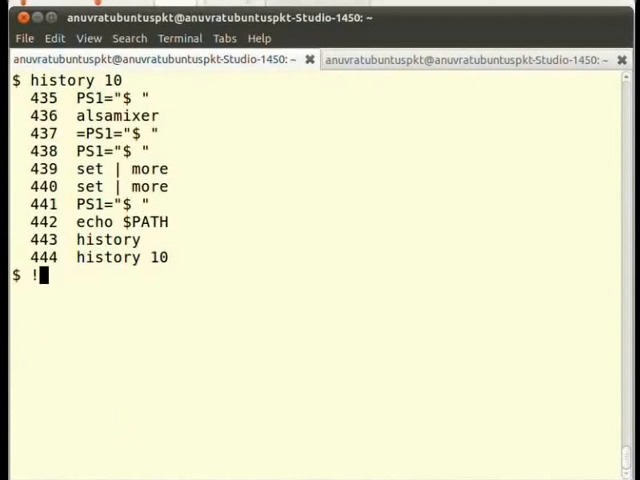
Rerun entry 442 with !442 to re-execute echo $PATH, then clear the screen
type("4")
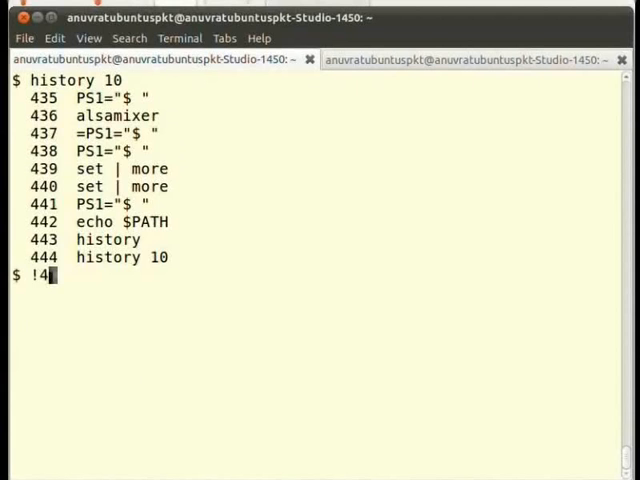
type("42")
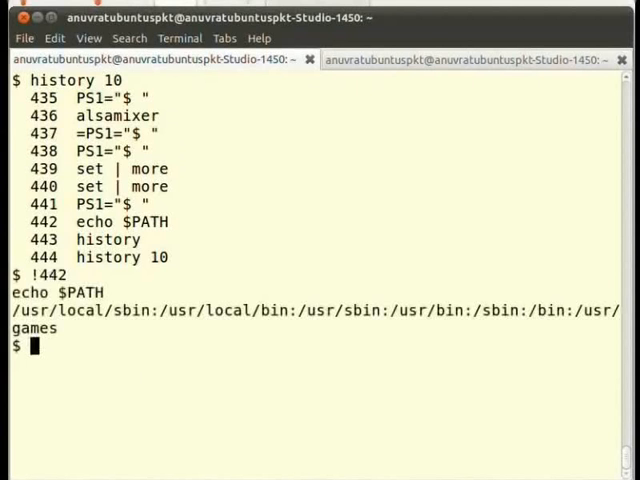
type("!")
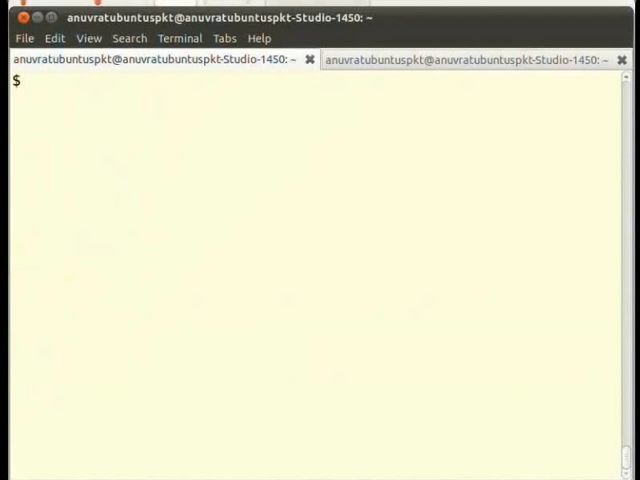
Enter ~/testtree, then use cd - twice to toggle between home and testtree
type("~")
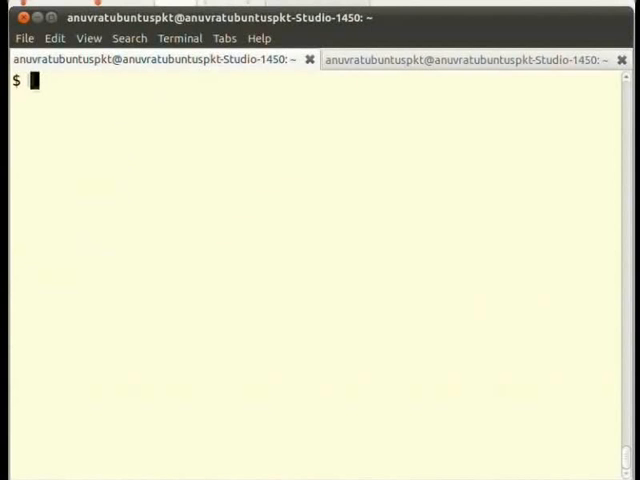
type("cd")
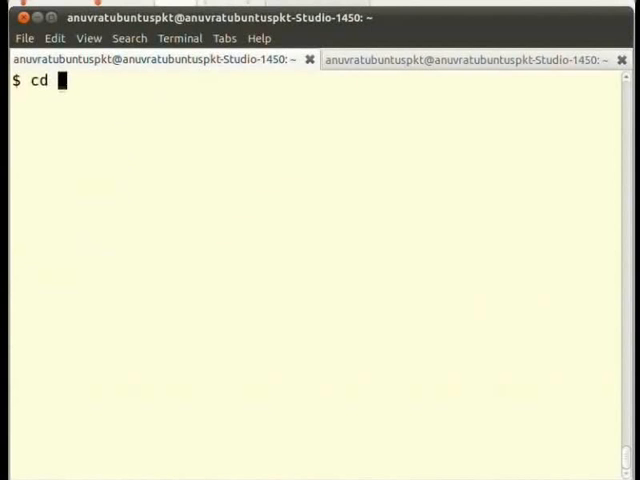
type("~/testtree")
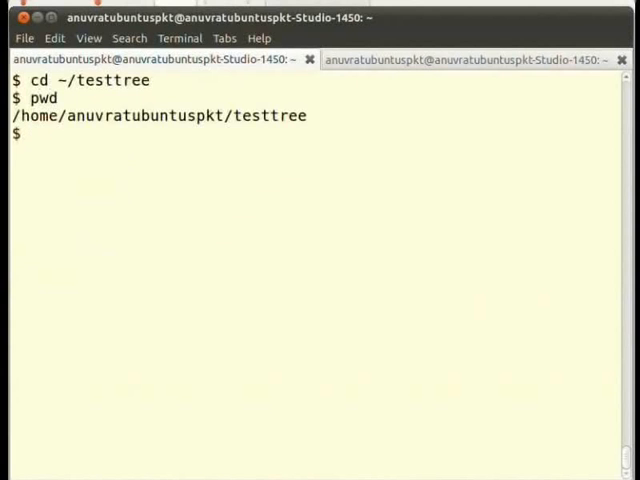
type("cd -")
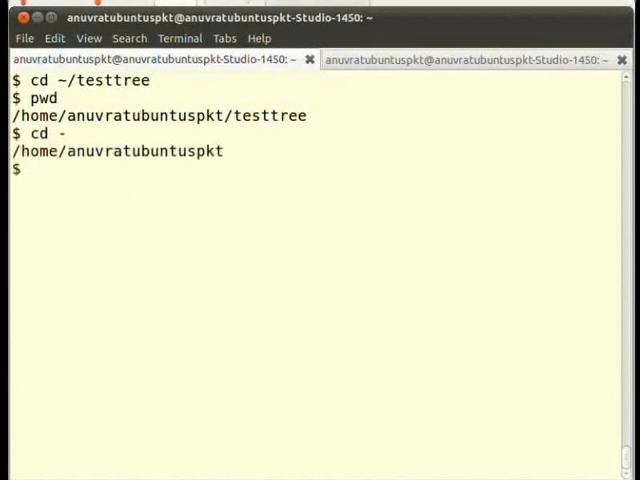
type("cd")
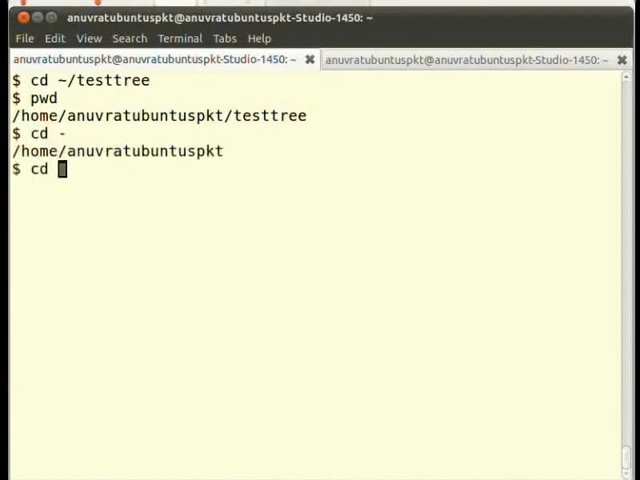
type("-")
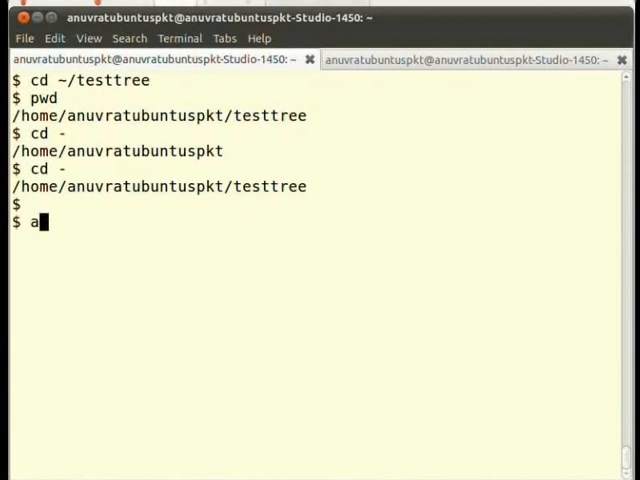
Define alias cdMusic="cd /home/arc/files/entertainment/music"
type("lias")
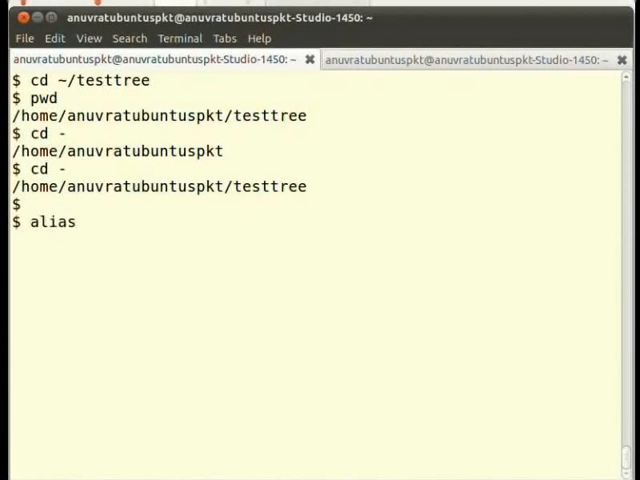
type("cdMus")
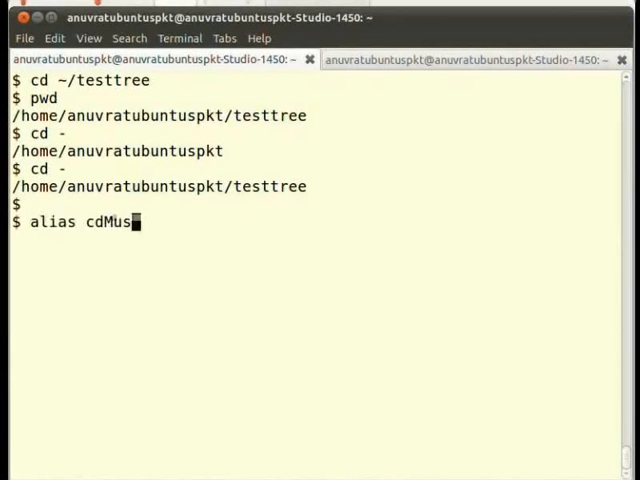
type("ic")
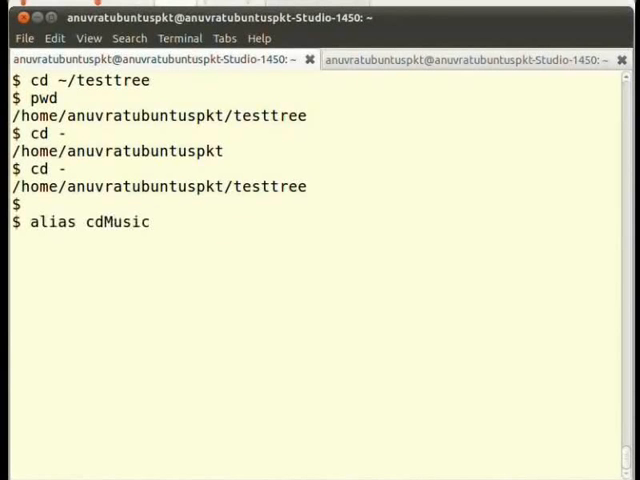
type("=\"")
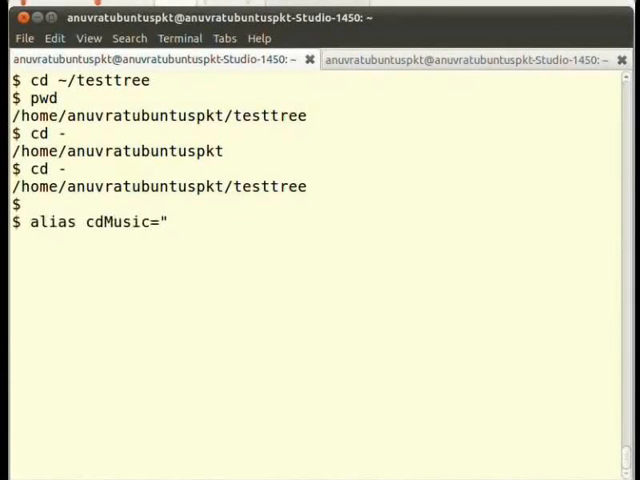
type("cd /")
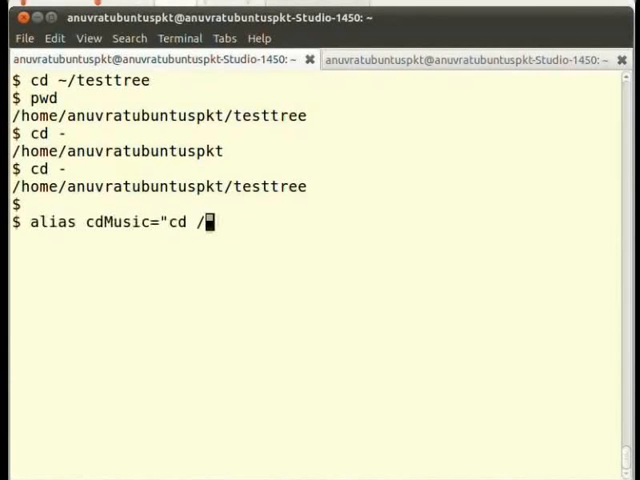
type("home/arc/fi")
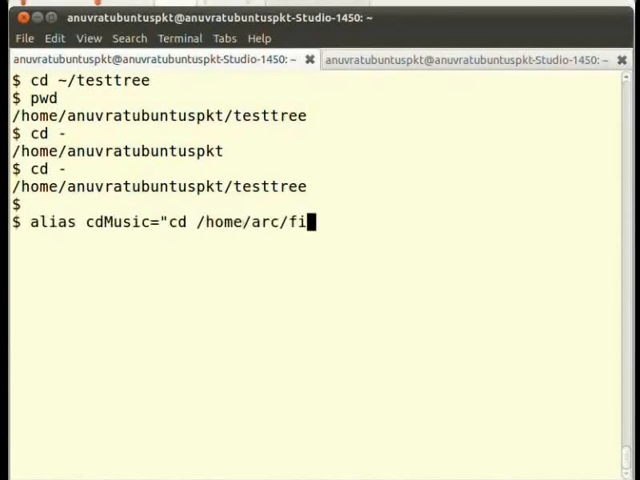
type("les/e")
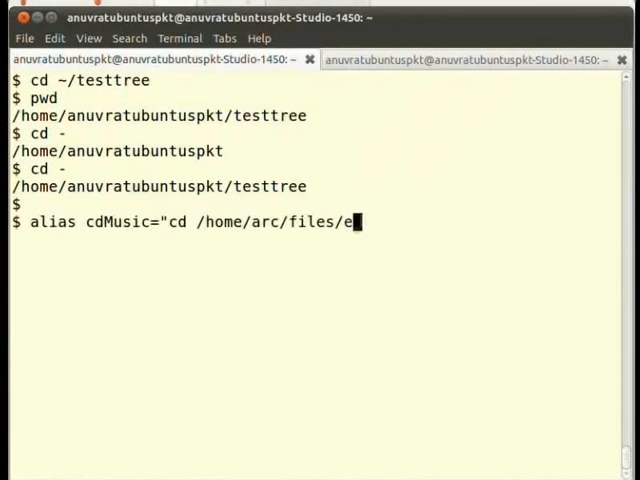
type("ntertainment")
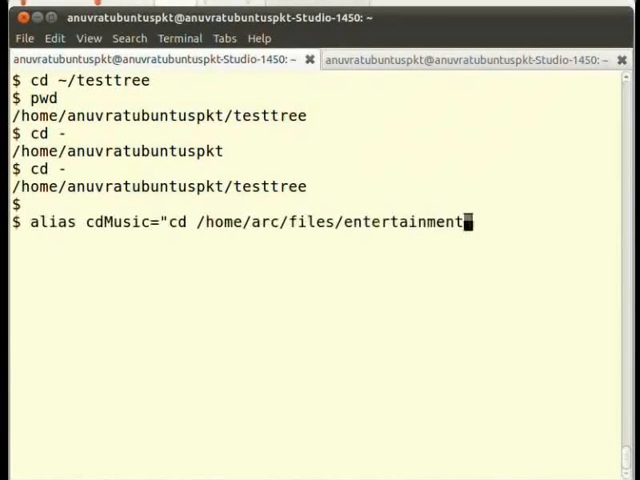
type("/music")
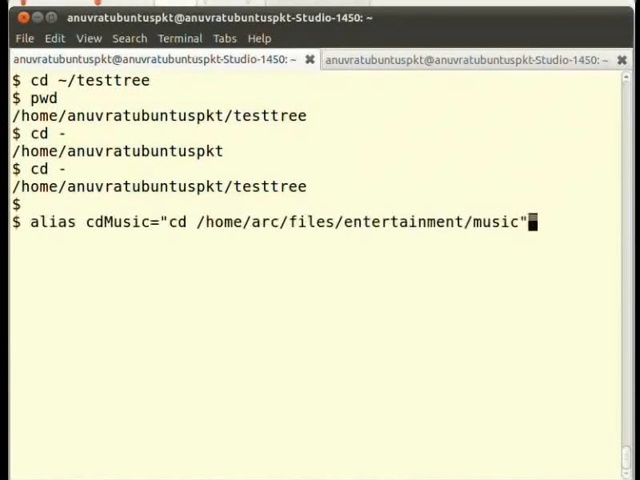
key("Return")
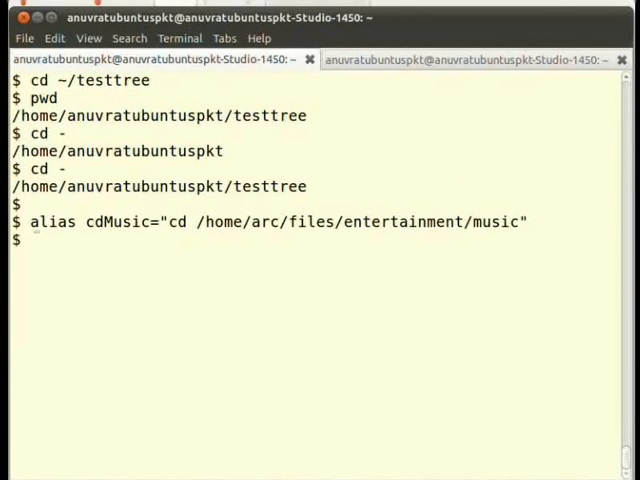
Run cdMusic to jump to the music folder, then cd - back to testtree
type("cd")
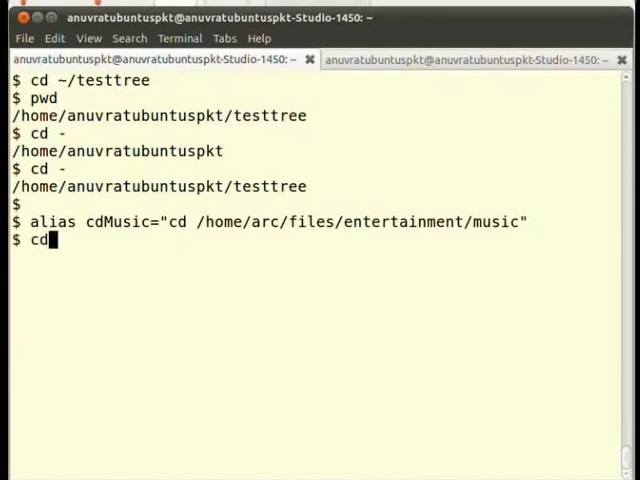
type("Music")
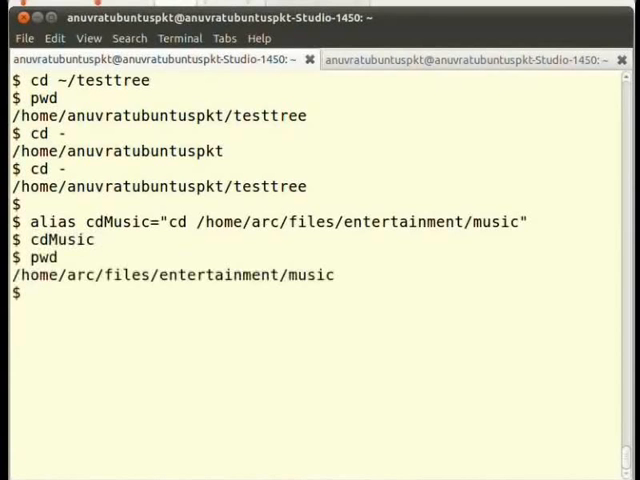
type("cd")
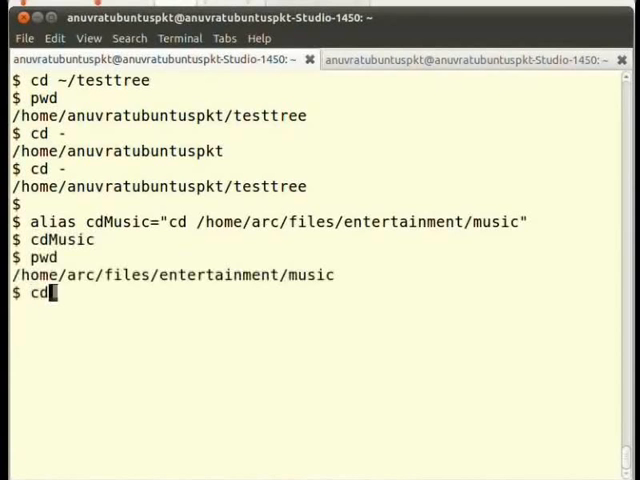
type("-")
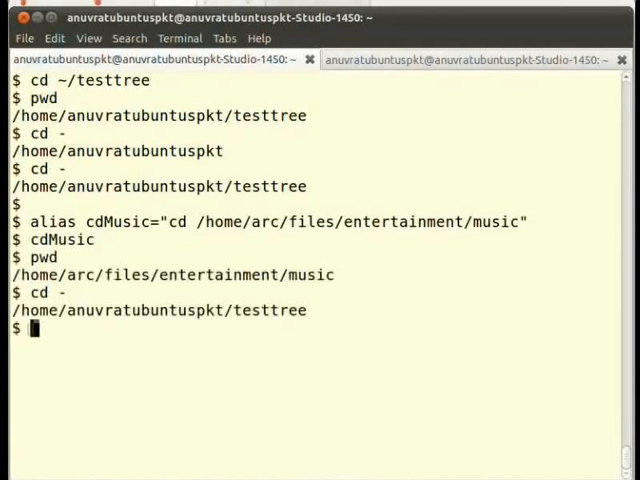
Remove the cdMusic alias with unalias and confirm cdMusic no longer works
type("unalia")
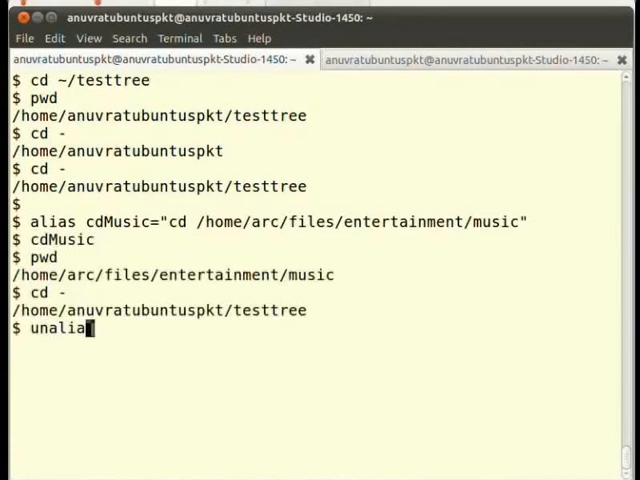
type("\" \"")
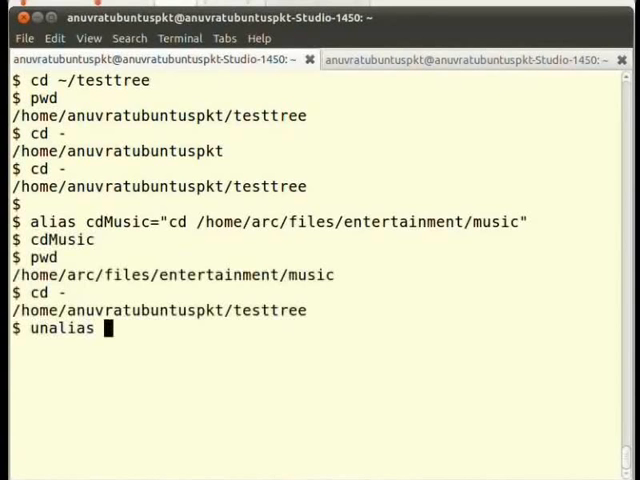
type("cdMusi")
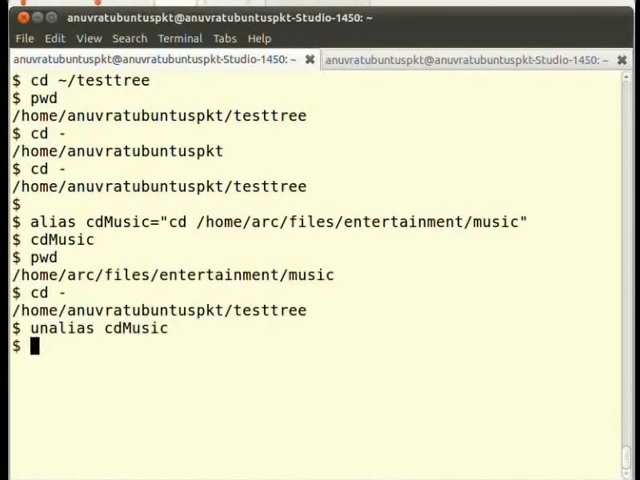
type("cd")
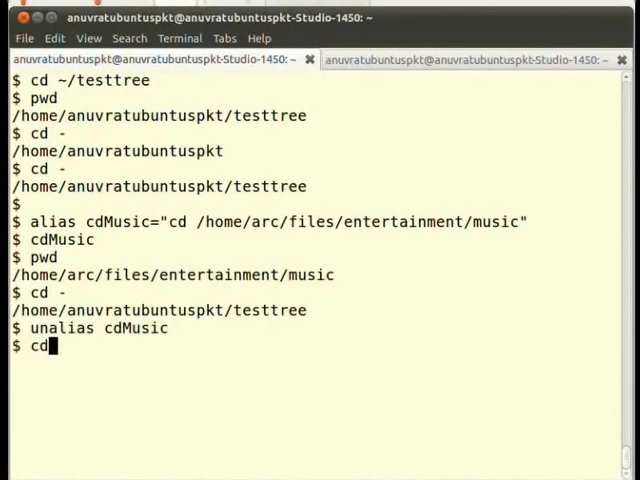
type("Music")
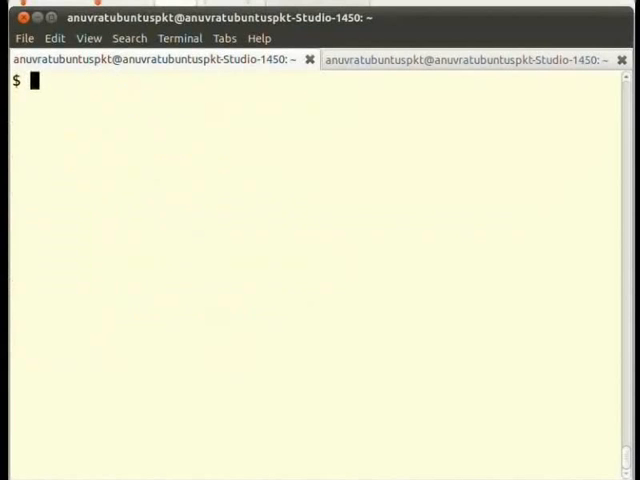
Create files test1 and test2 with touch, then delete test1 with rm
type("touc")
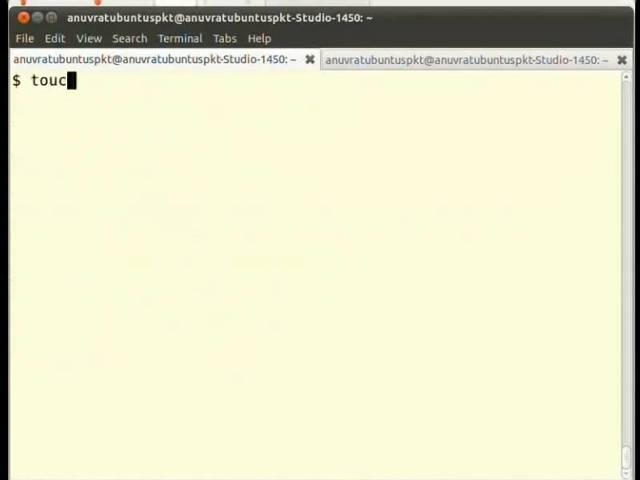
type("h test1 test2")
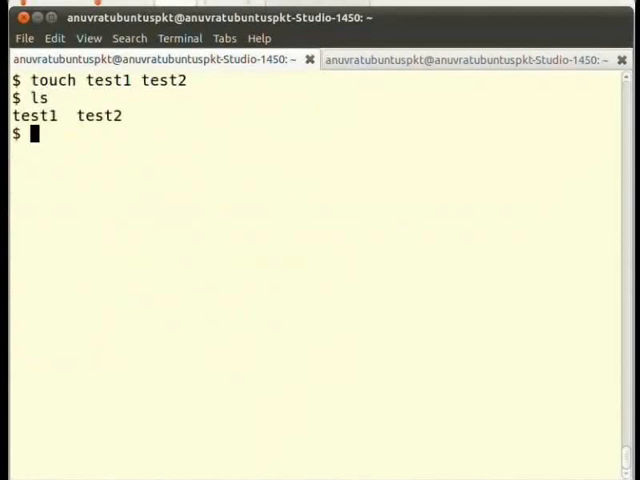
type("rm test1")
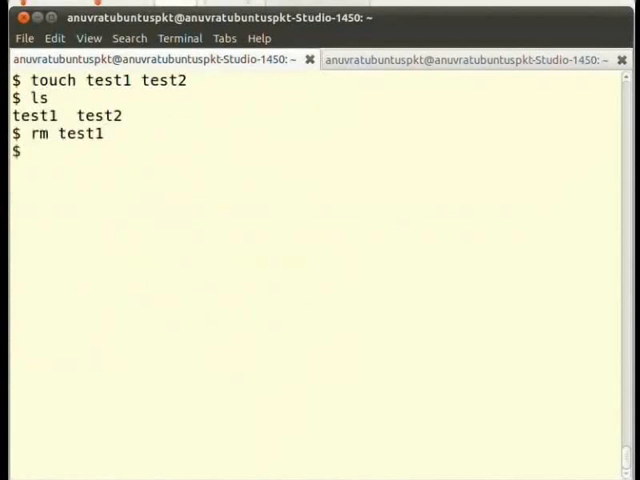
type("-o")
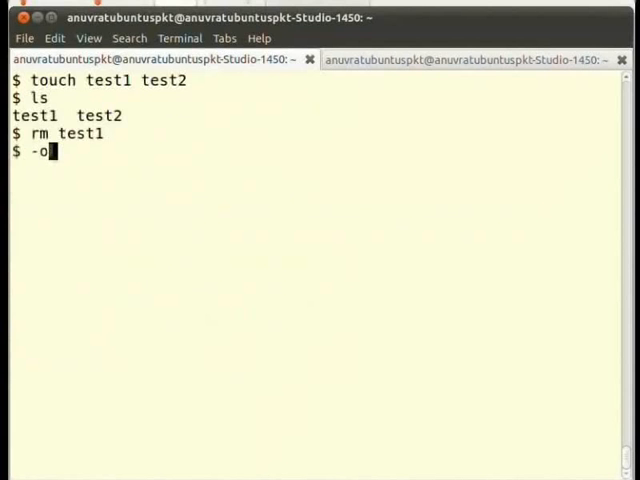
type("-i")
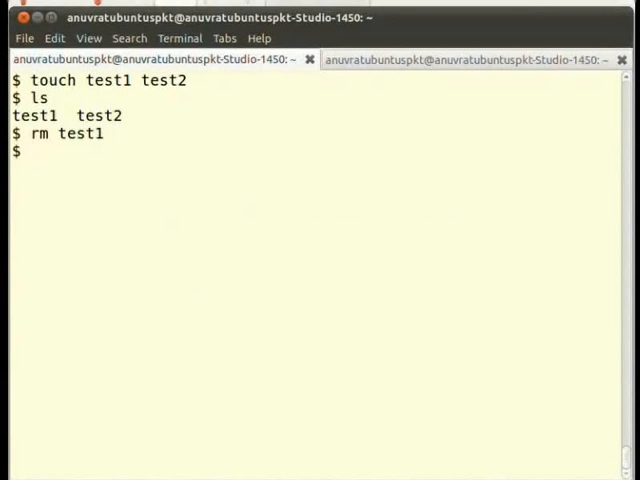
Define alias rm="rm -i" so rm always asks before deleting
type("a")
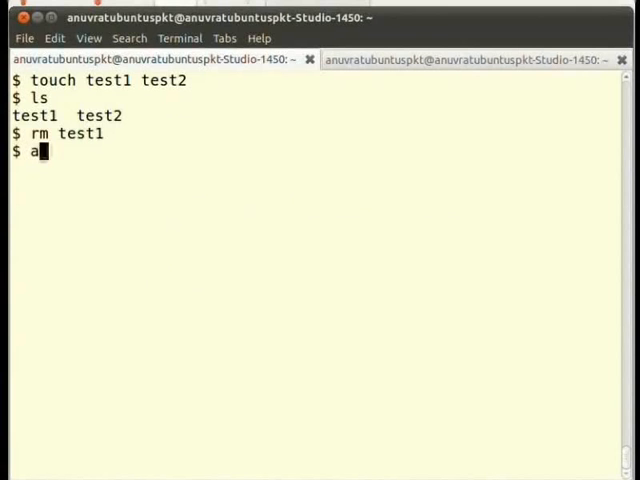
type("lias")
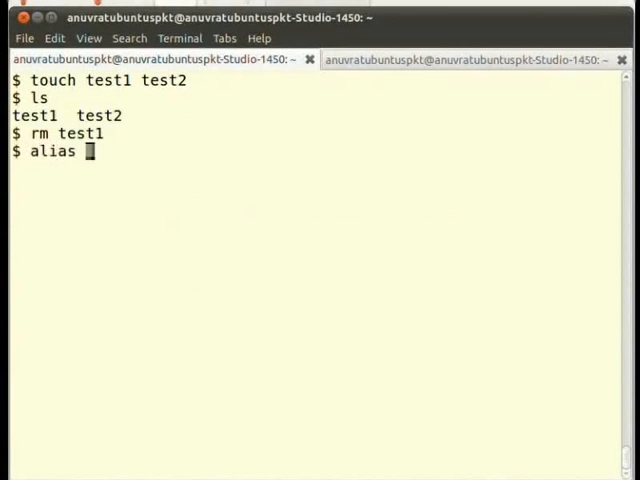
type("rm=")
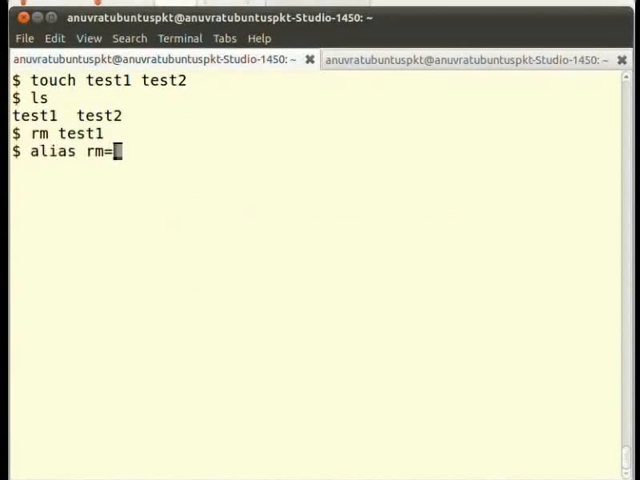
type("\"rm -i")
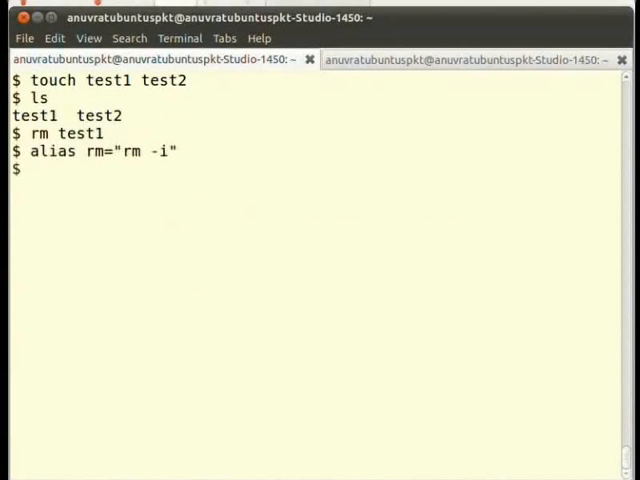
key("Return")
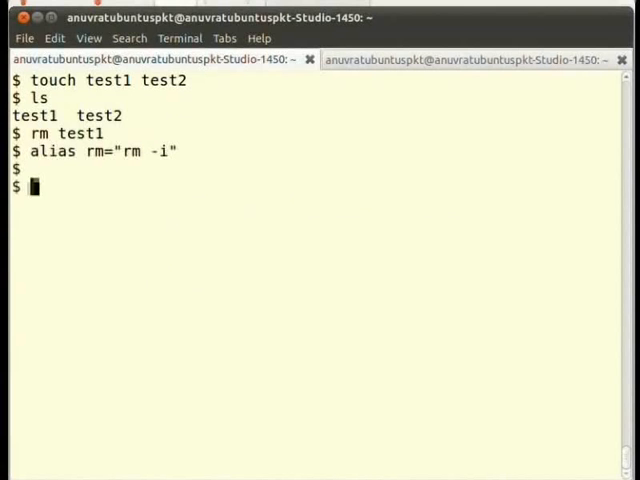
Delete test2 with rm and answer y at the confirmation prompt
type("rm test")
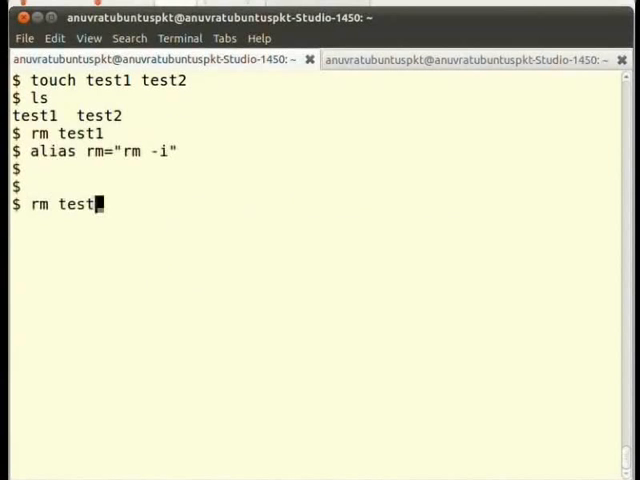
type("2")
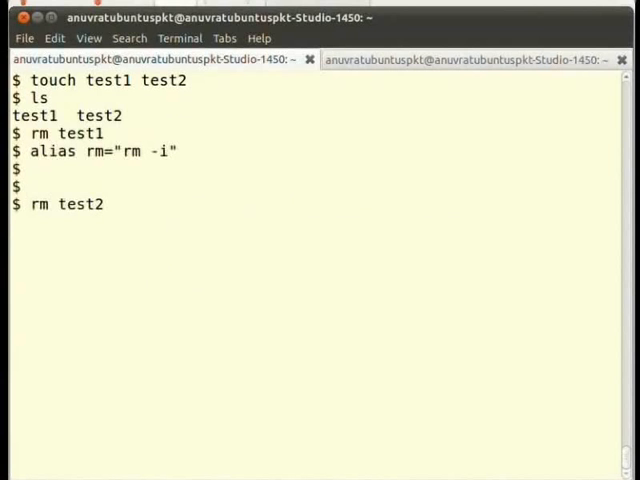
key("Return")
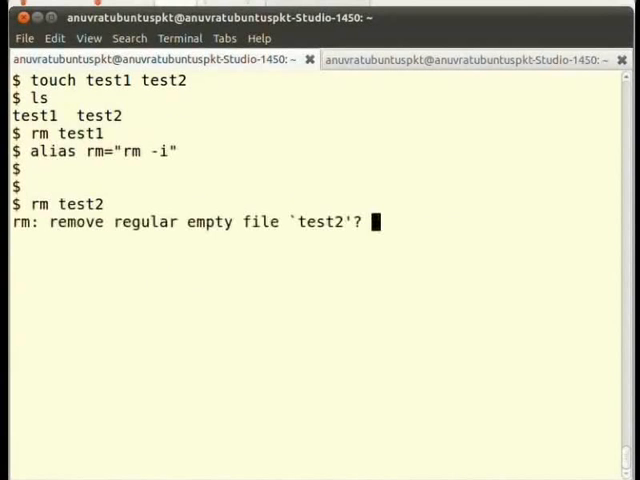
type("y")
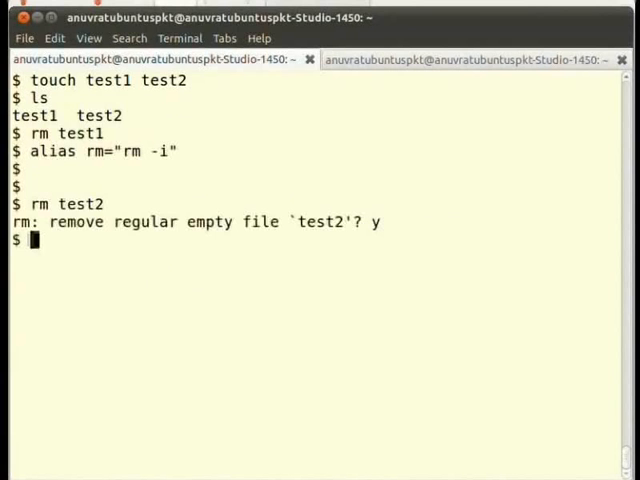